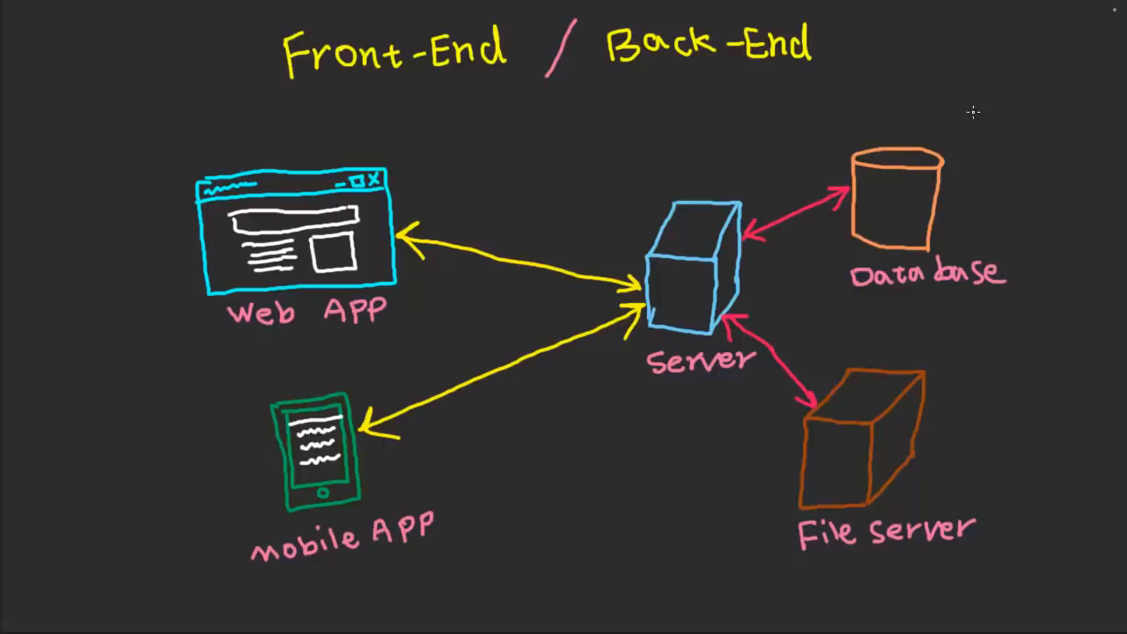
pyautogui.moveTo(962, 131)
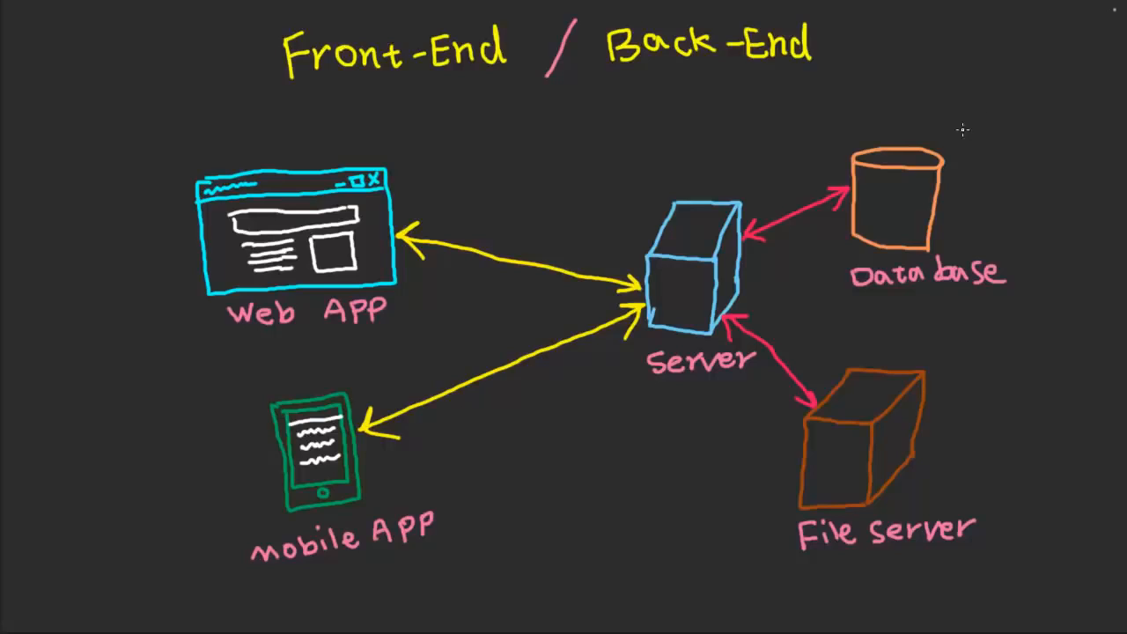
pyautogui.moveTo(937, 120)
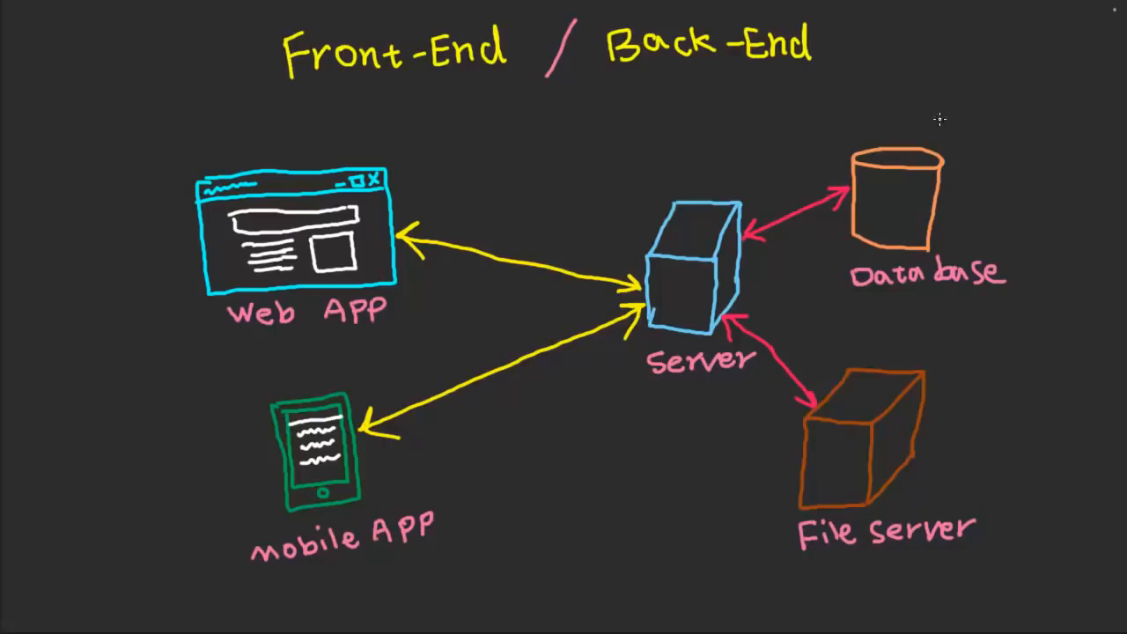
pyautogui.moveTo(958, 123)
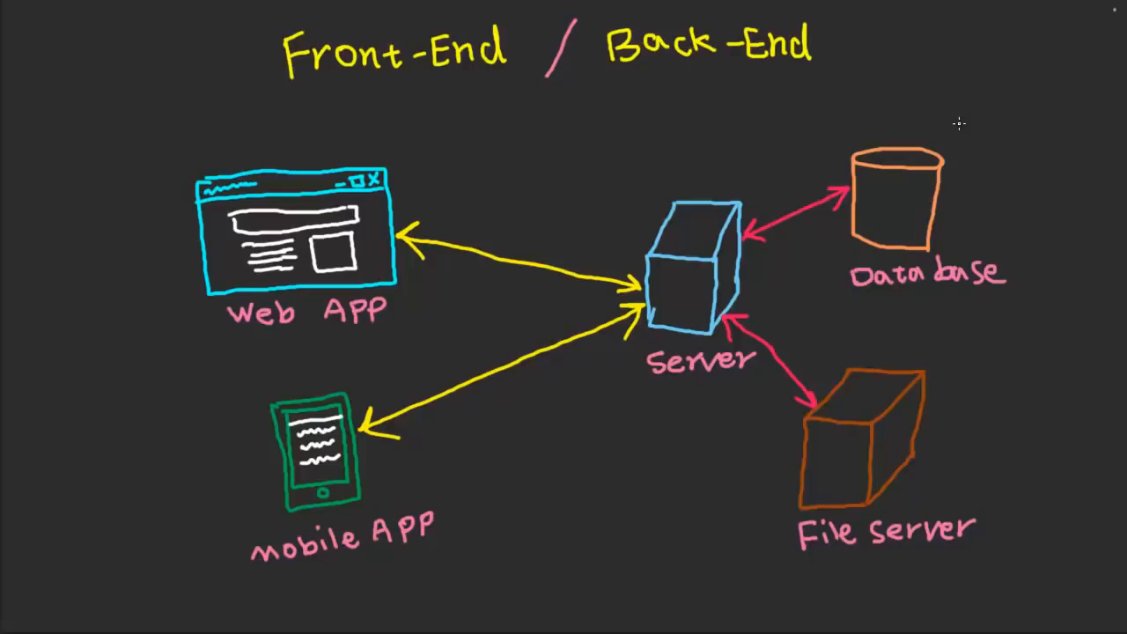
pyautogui.moveTo(987, 102)
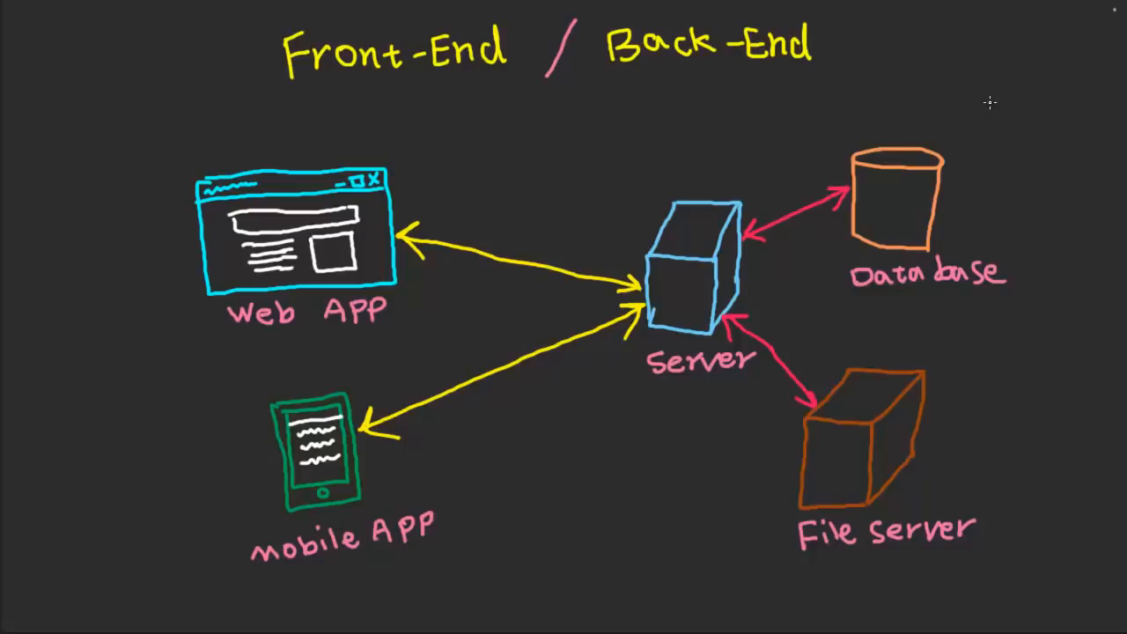
pyautogui.moveTo(969, 109)
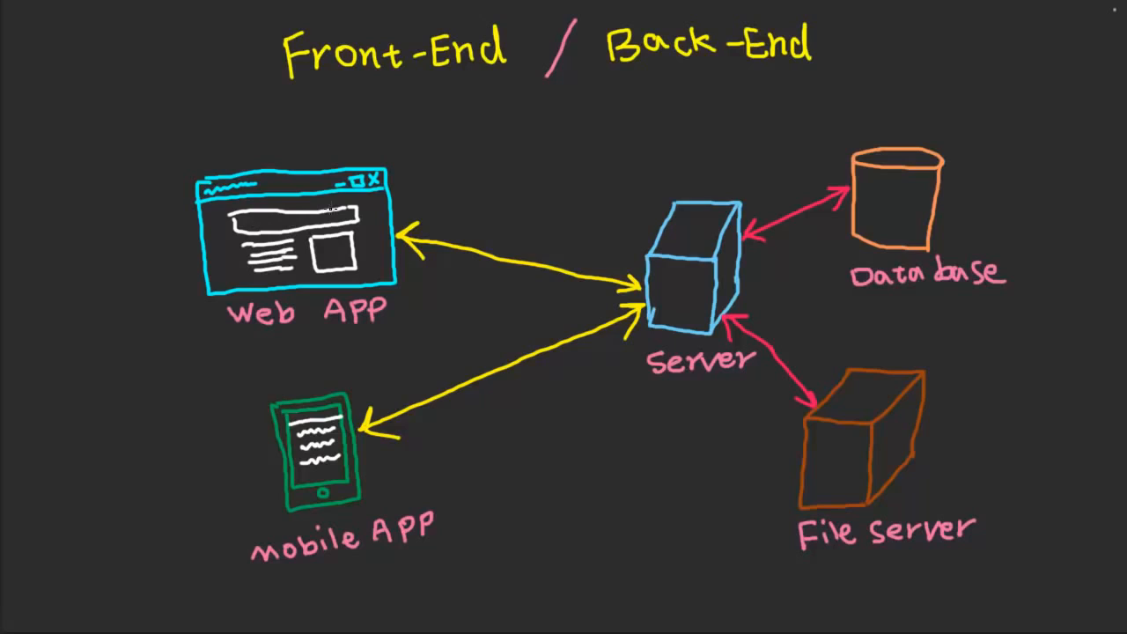
pyautogui.moveTo(370, 226)
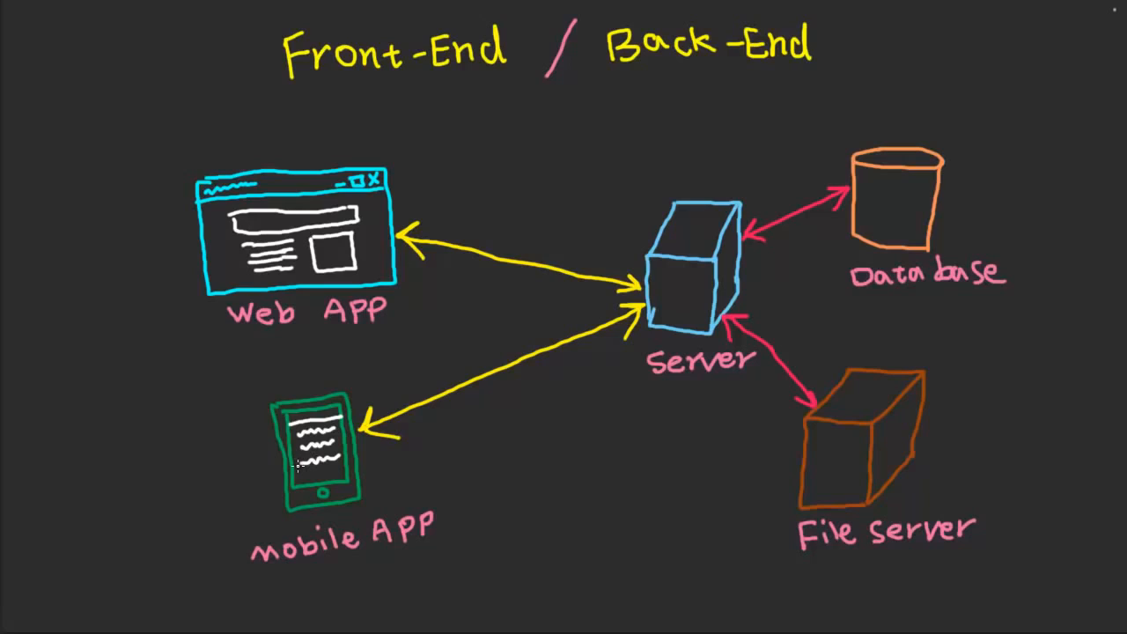
pyautogui.moveTo(295, 466)
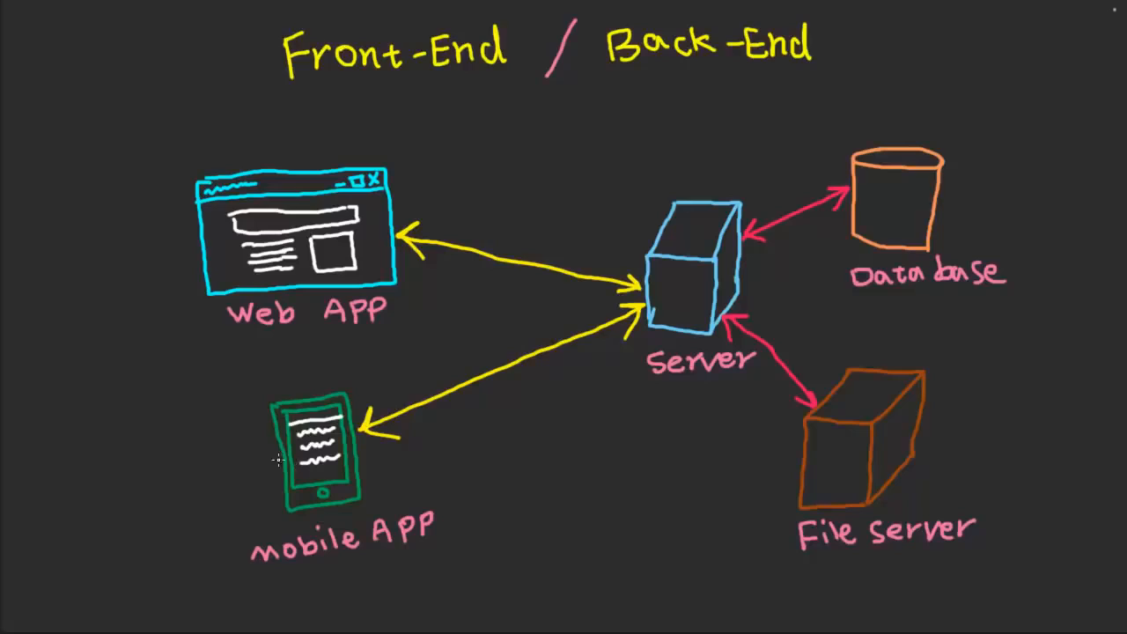
pyautogui.moveTo(268, 454)
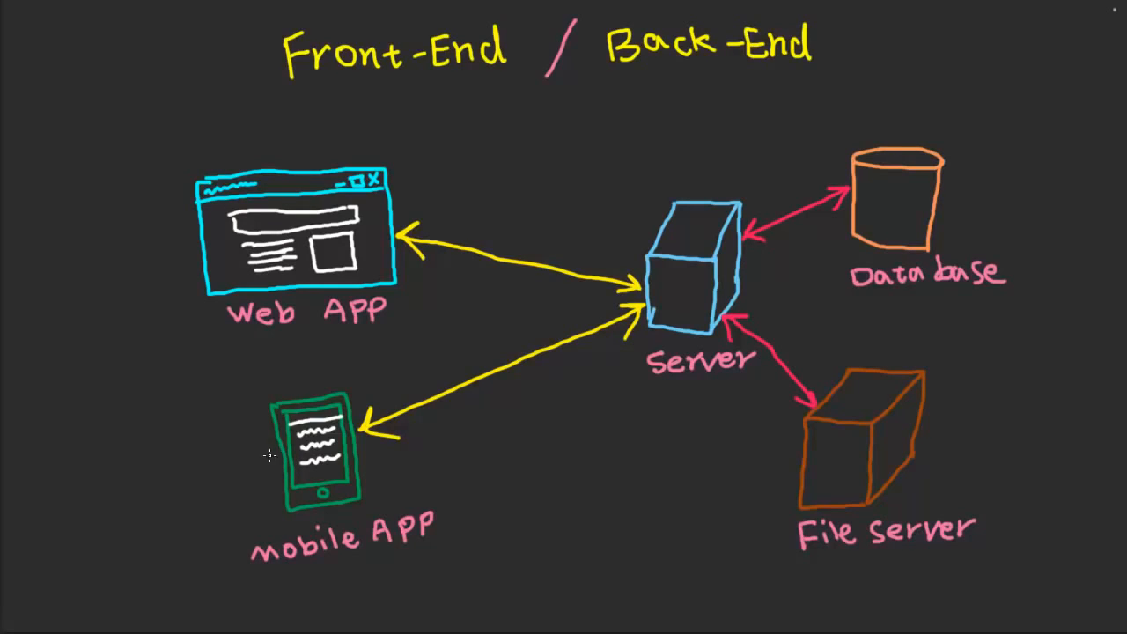
pyautogui.moveTo(278, 458)
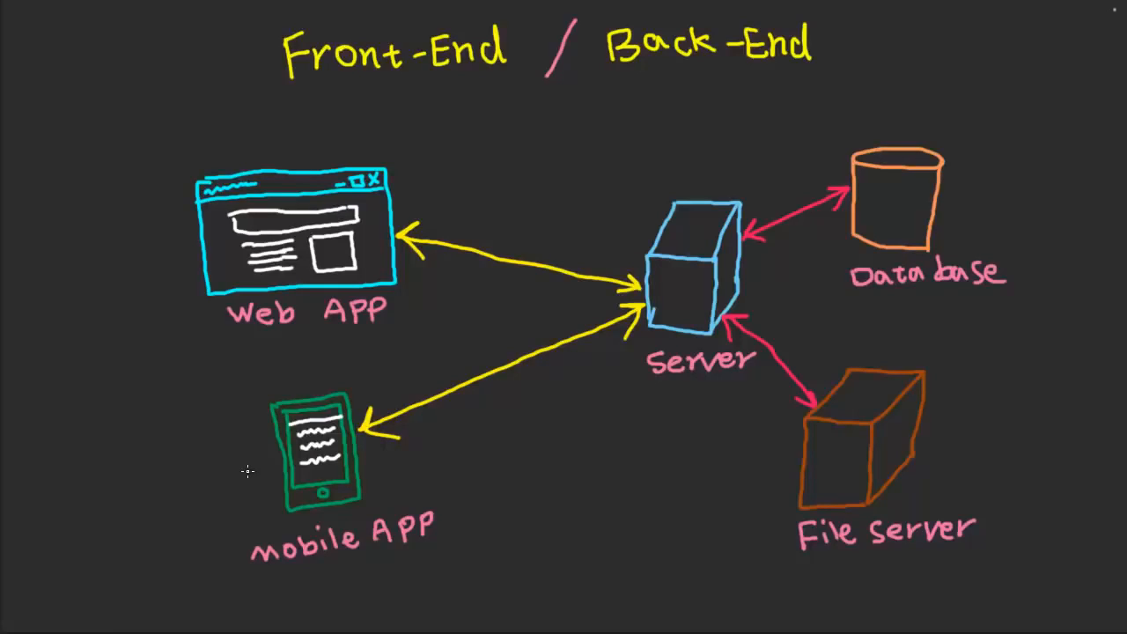
pyautogui.moveTo(257, 462)
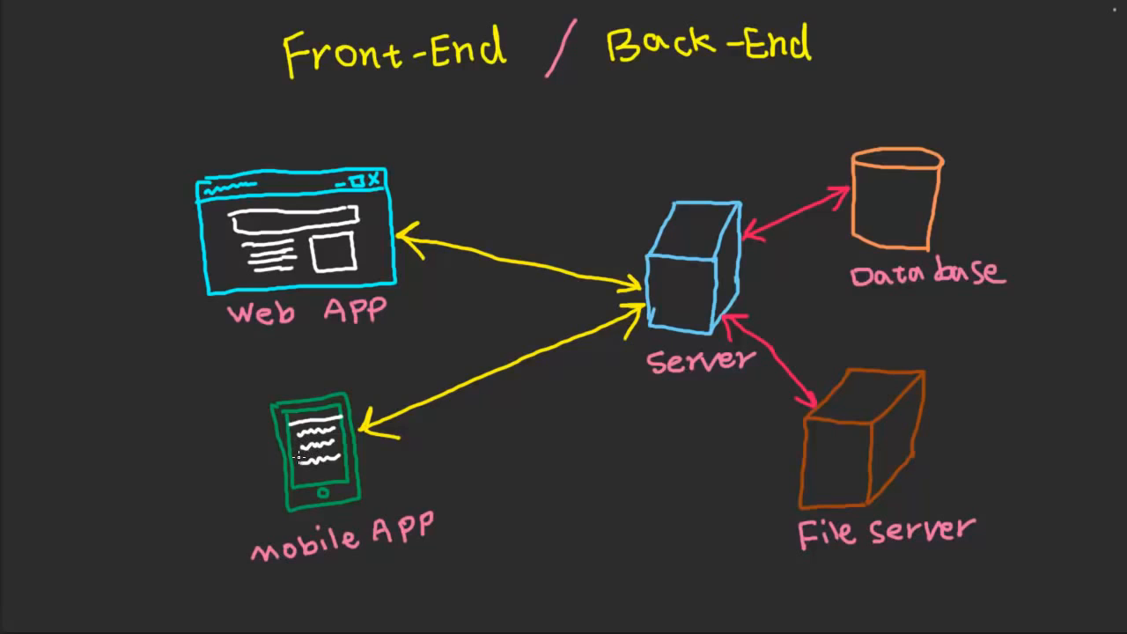
pyautogui.moveTo(272, 472)
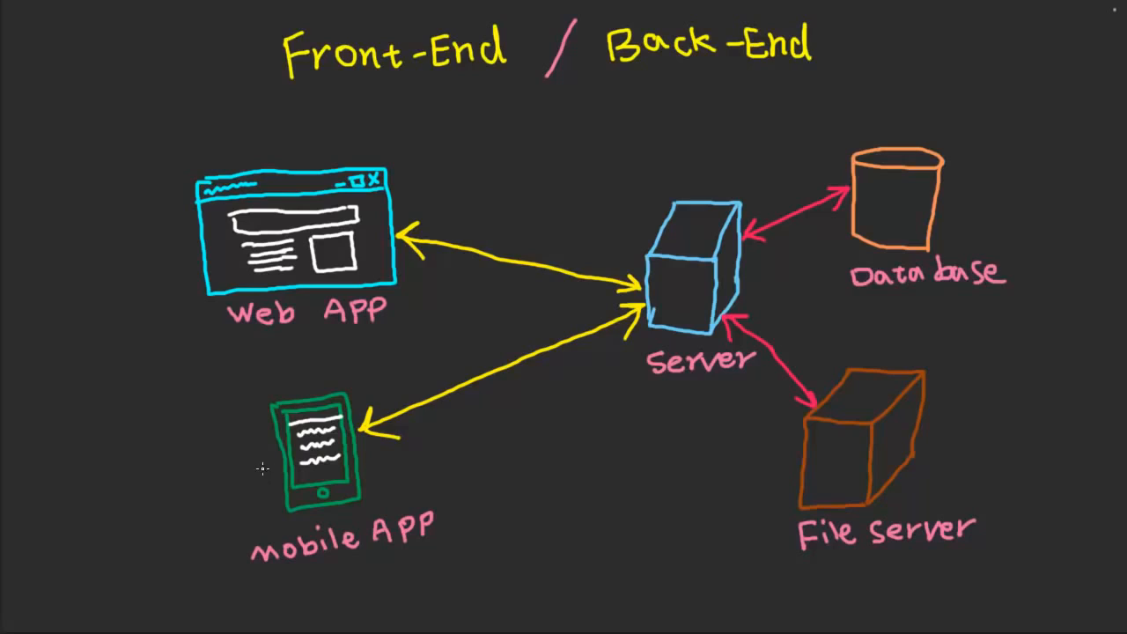
pyautogui.moveTo(268, 469)
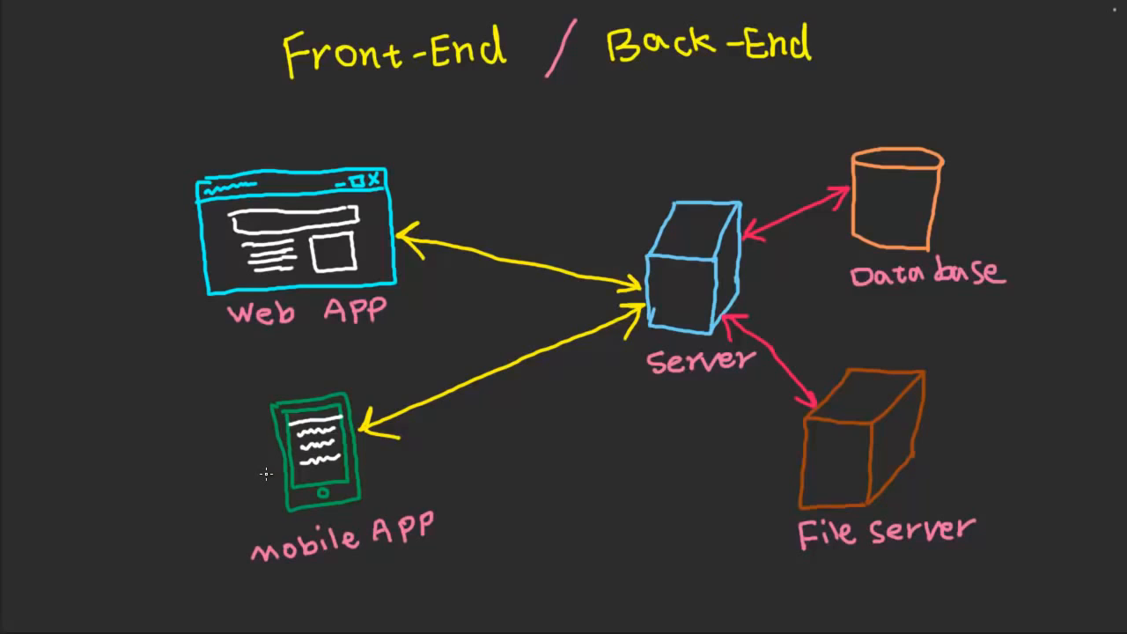
pyautogui.moveTo(286, 447)
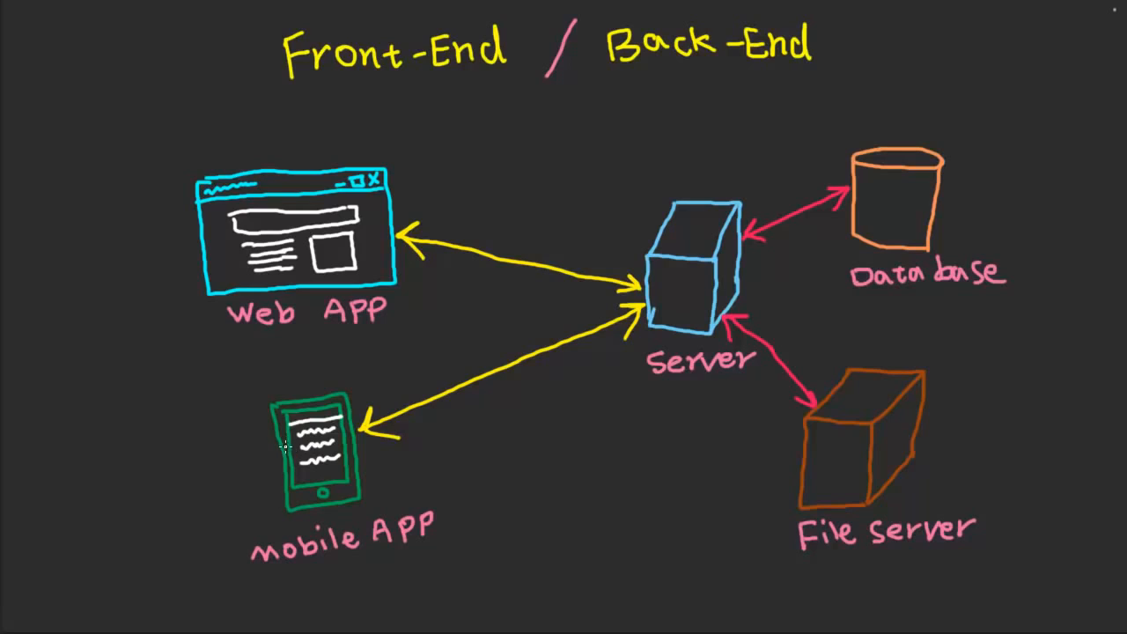
pyautogui.moveTo(275, 469)
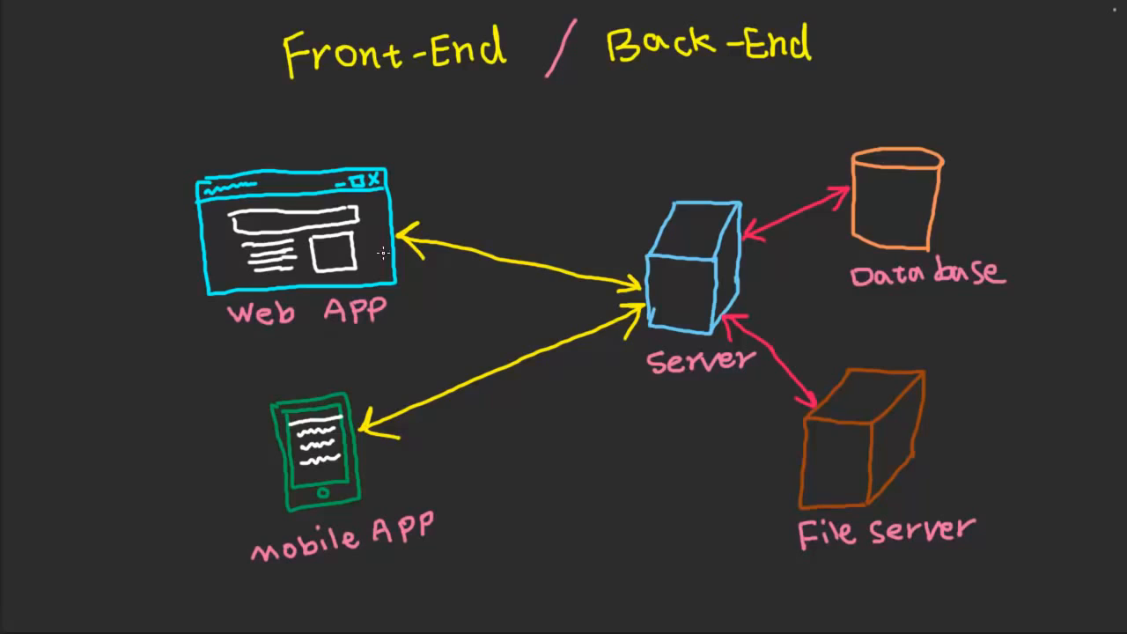
pyautogui.moveTo(634, 262)
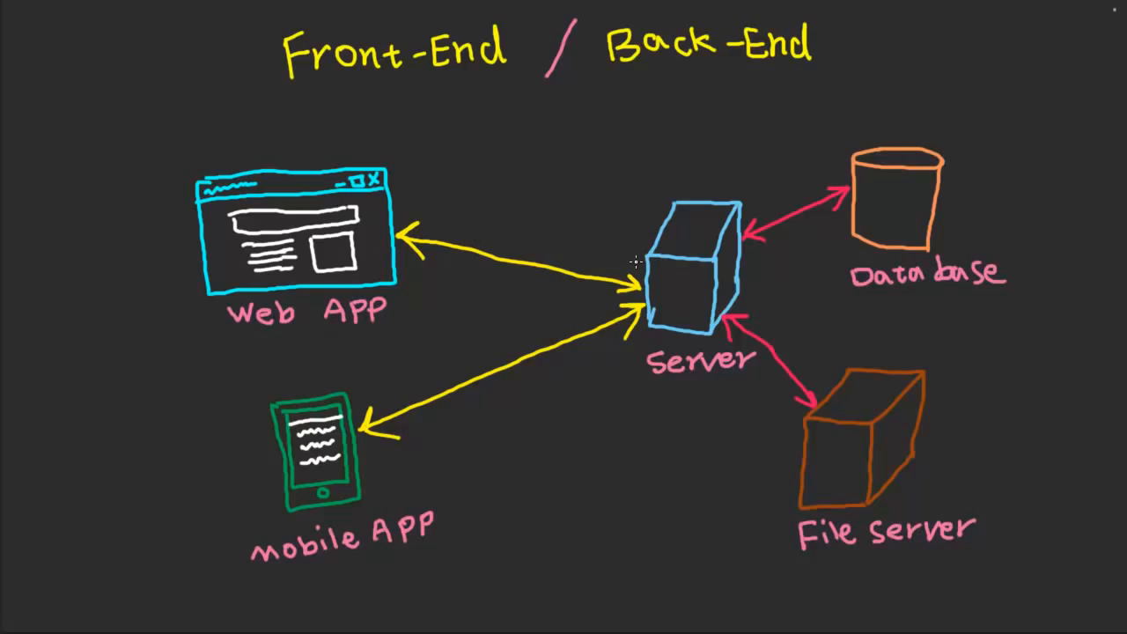
pyautogui.moveTo(705, 250)
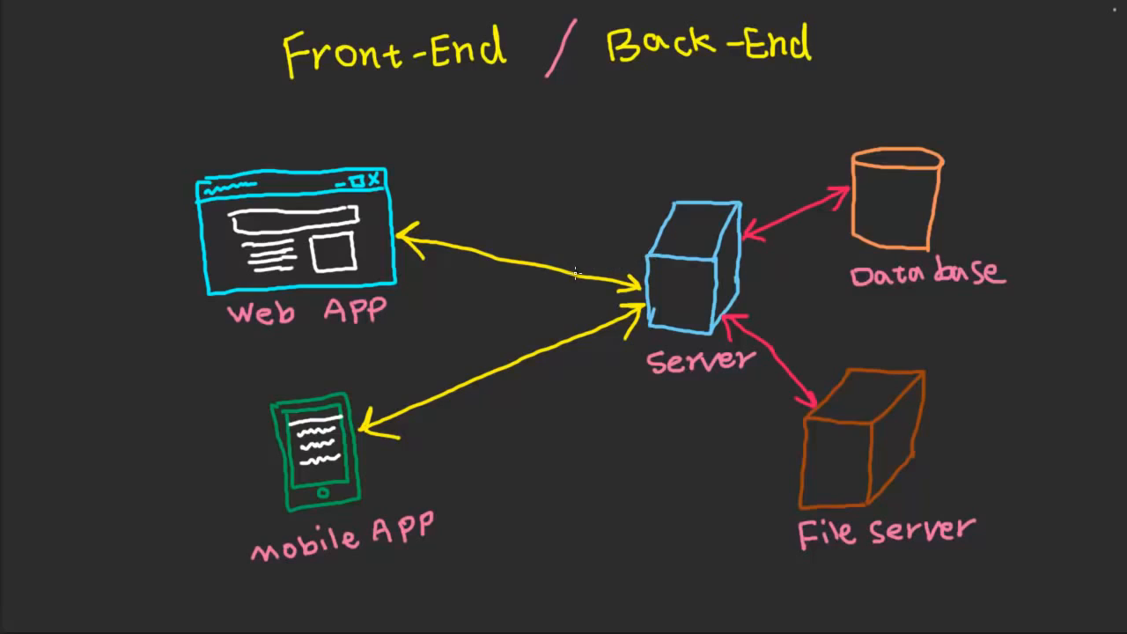
pyautogui.moveTo(563, 261)
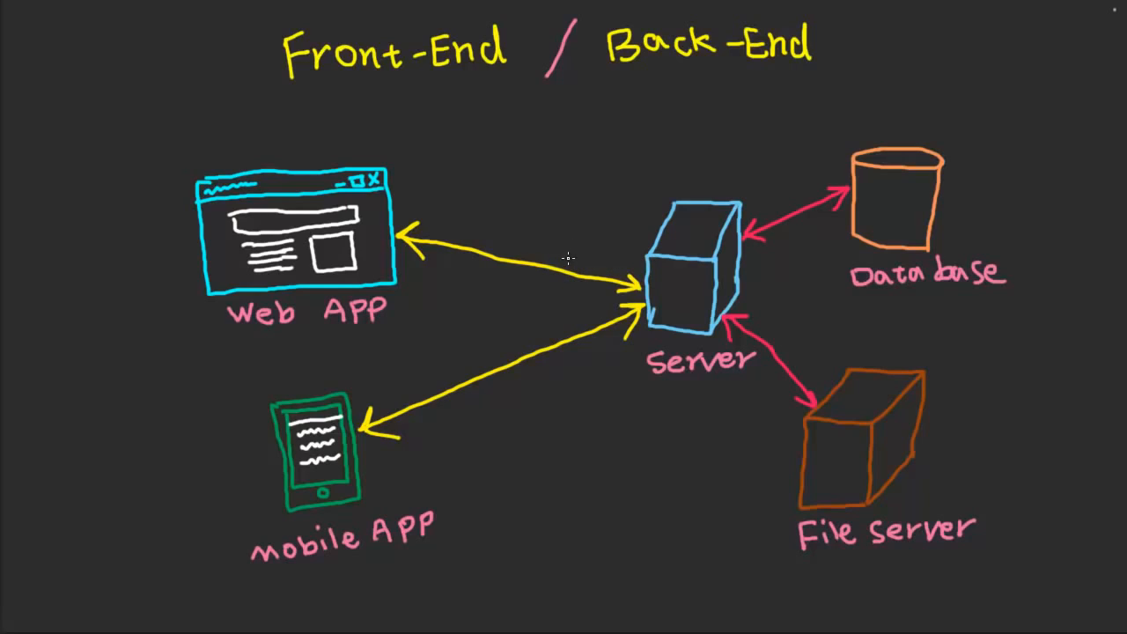
pyautogui.moveTo(606, 248)
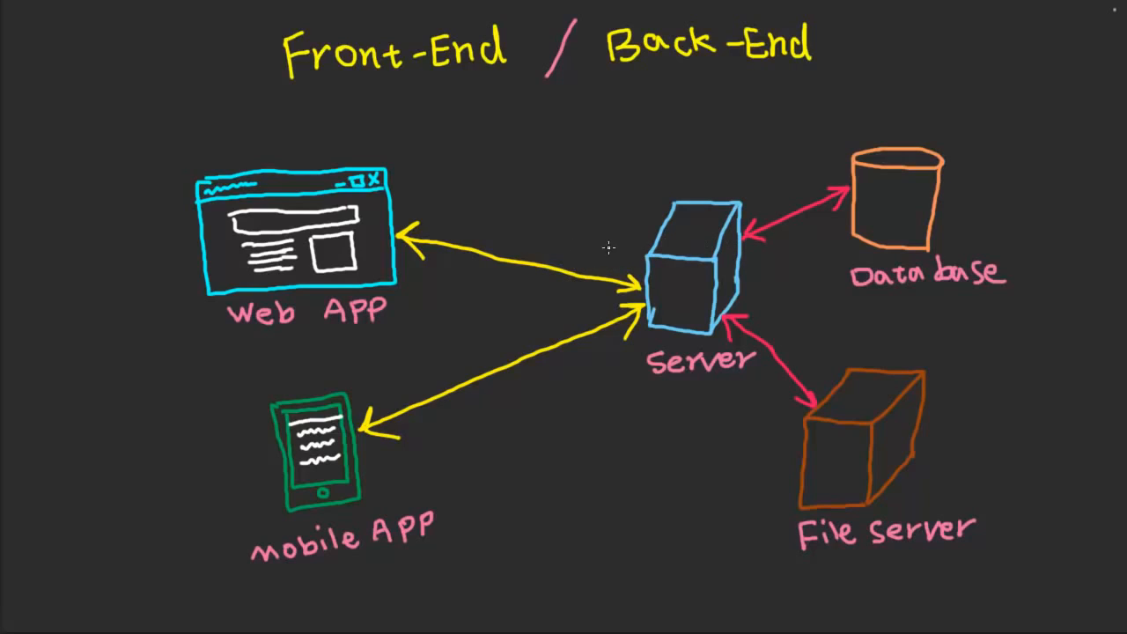
pyautogui.moveTo(303, 203)
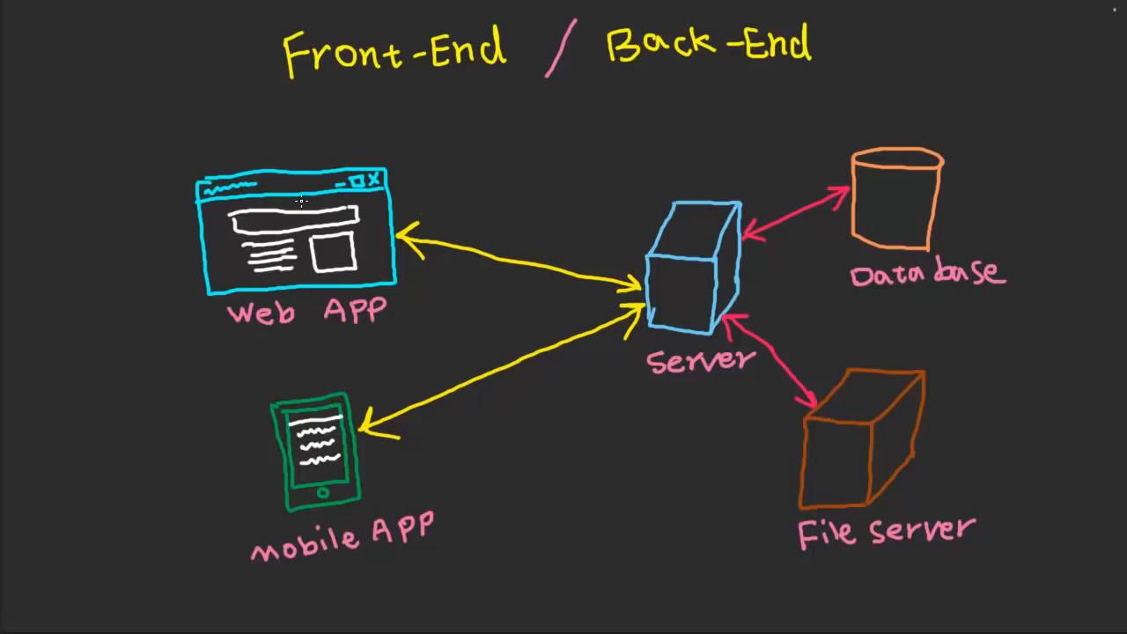
pyautogui.moveTo(361, 296)
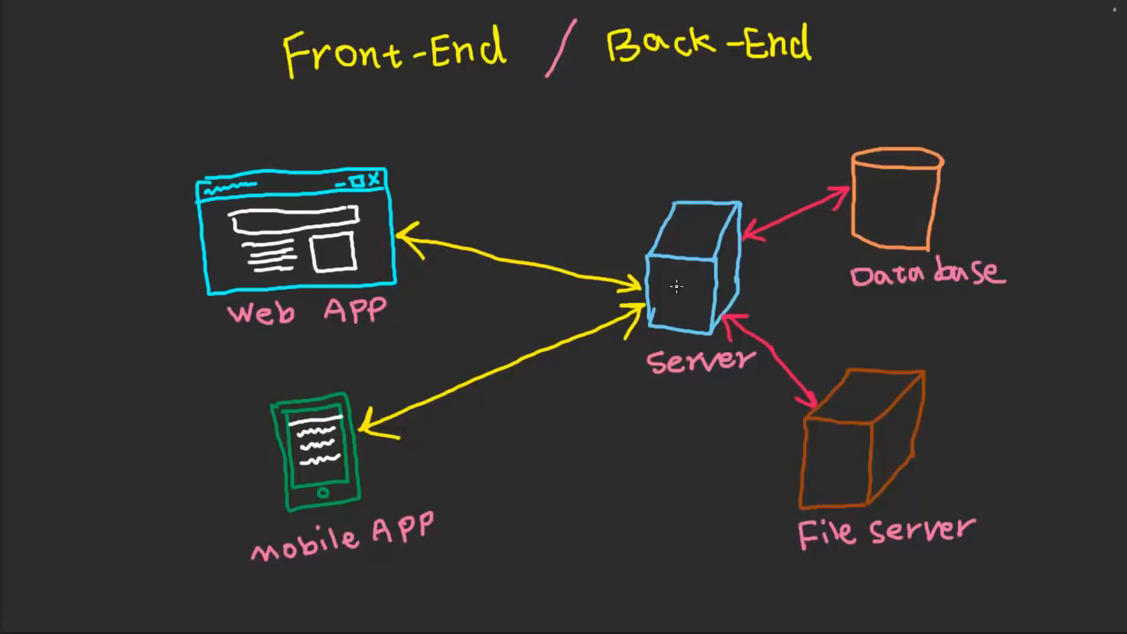
pyautogui.moveTo(567, 264)
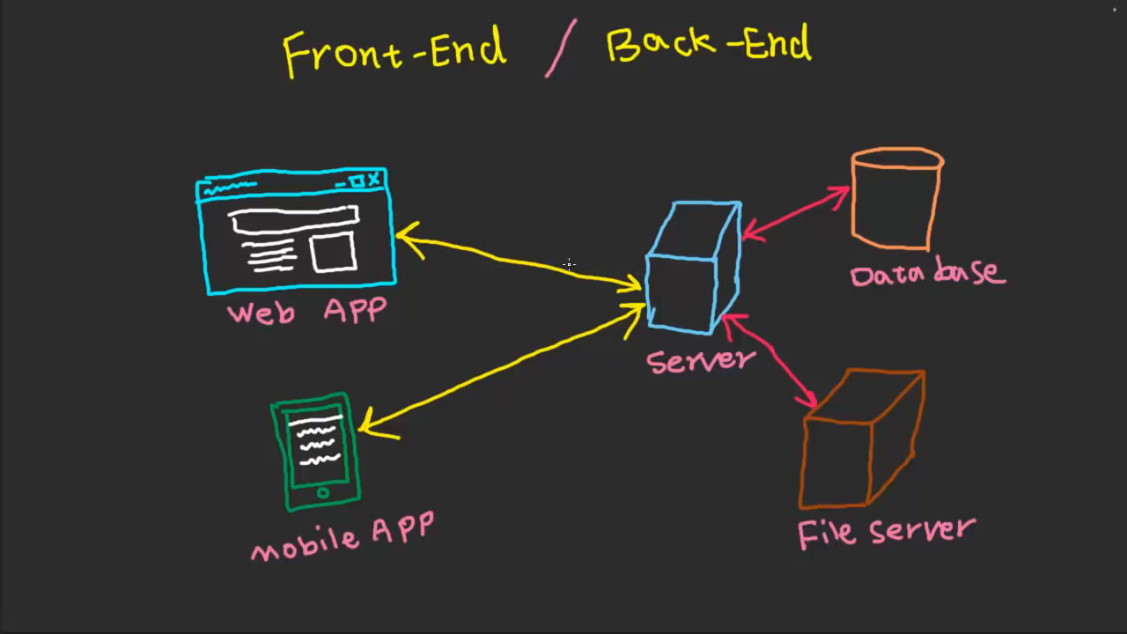
pyautogui.moveTo(564, 321)
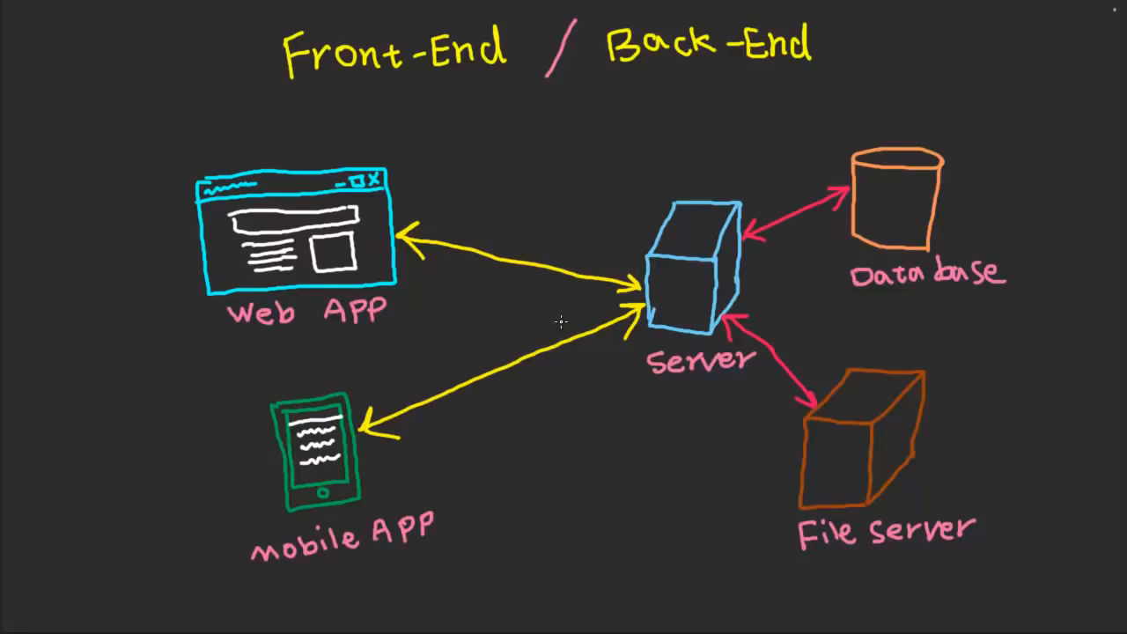
pyautogui.moveTo(502, 313)
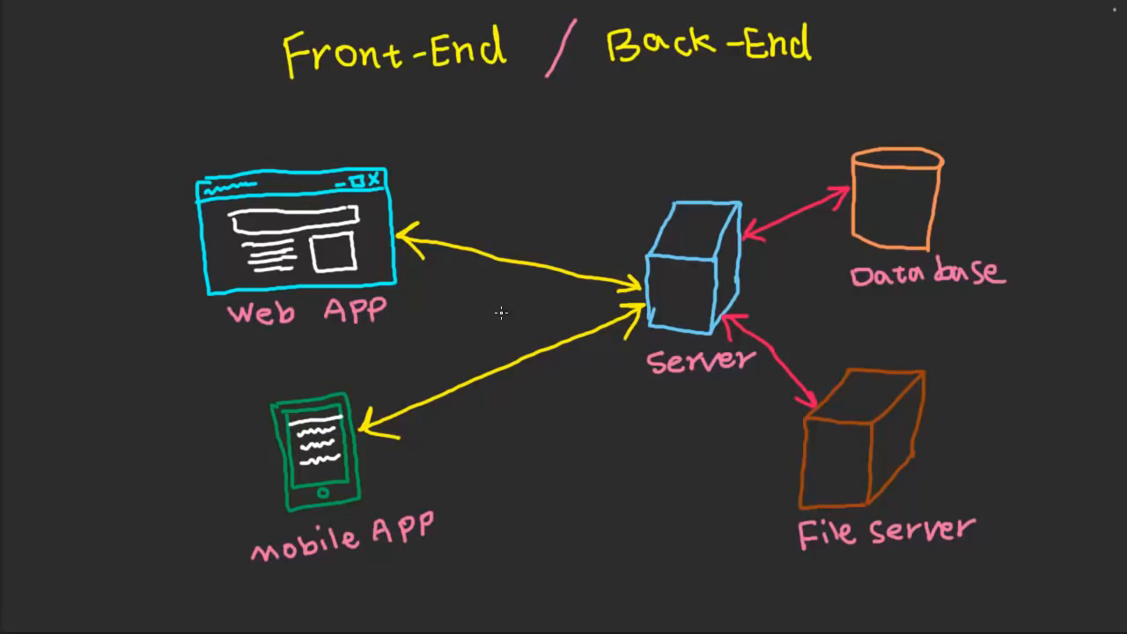
pyautogui.moveTo(634, 268)
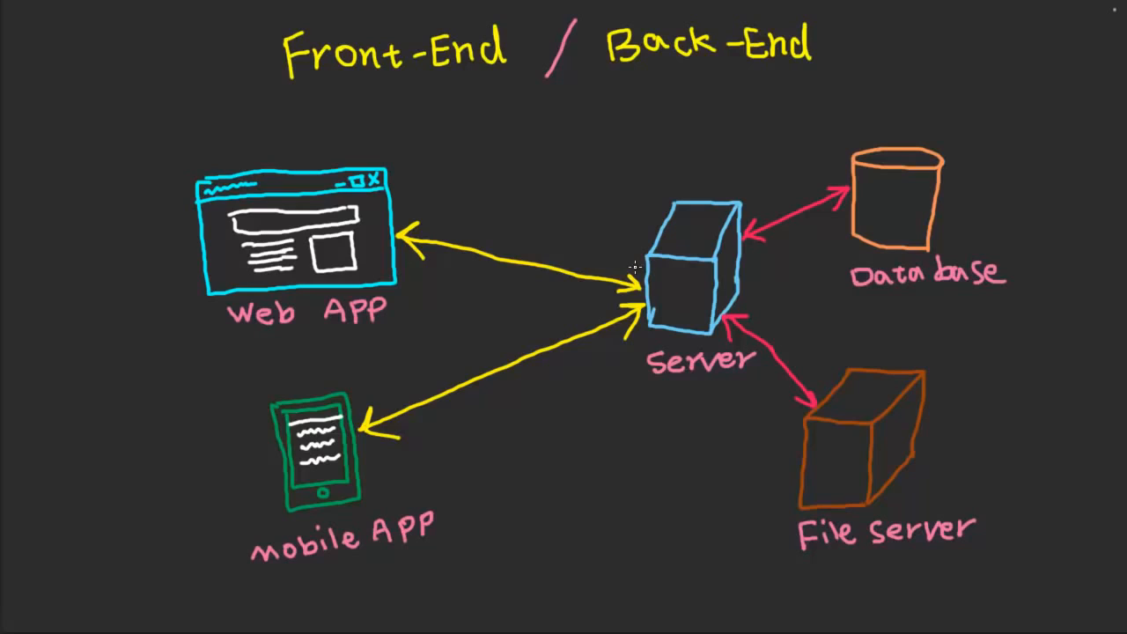
pyautogui.moveTo(754, 321)
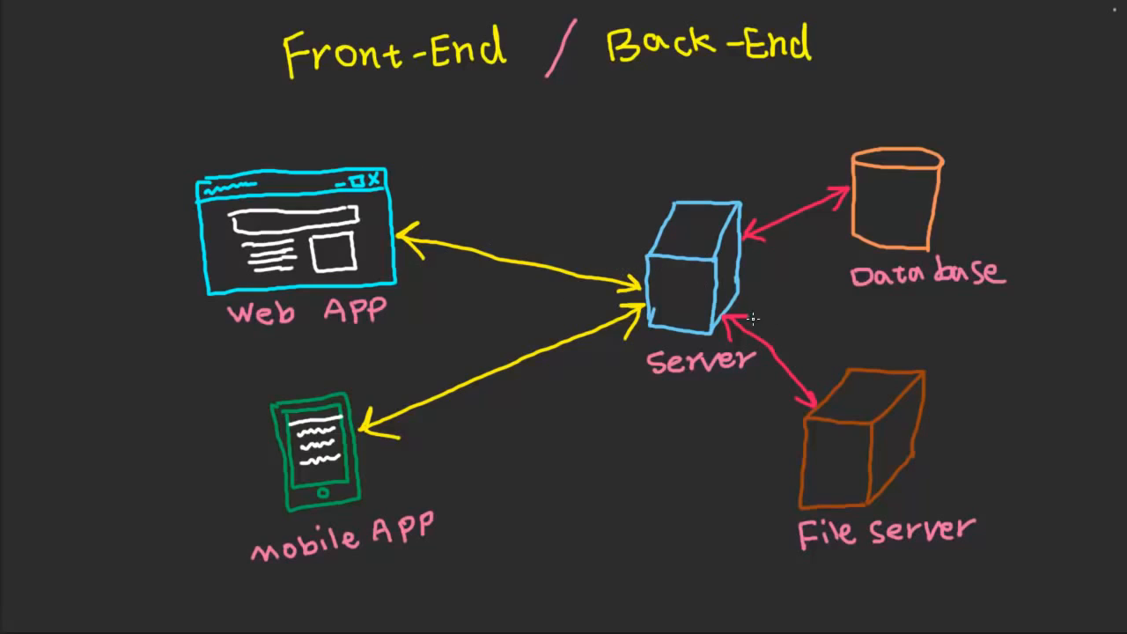
pyautogui.moveTo(567, 324)
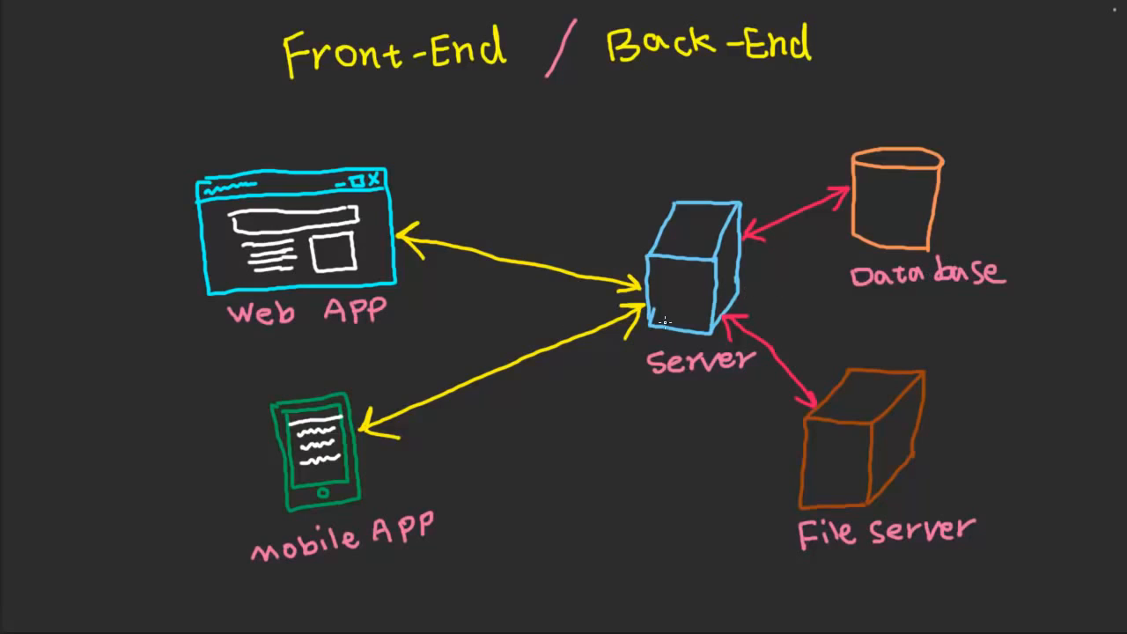
pyautogui.moveTo(1008, 458)
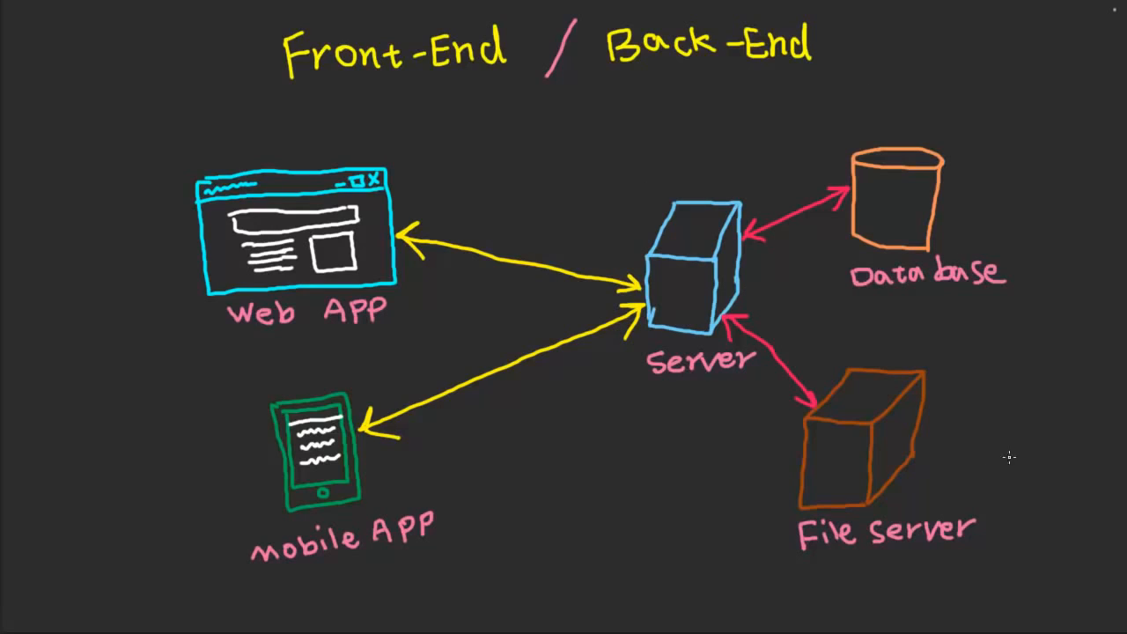
pyautogui.moveTo(1032, 349)
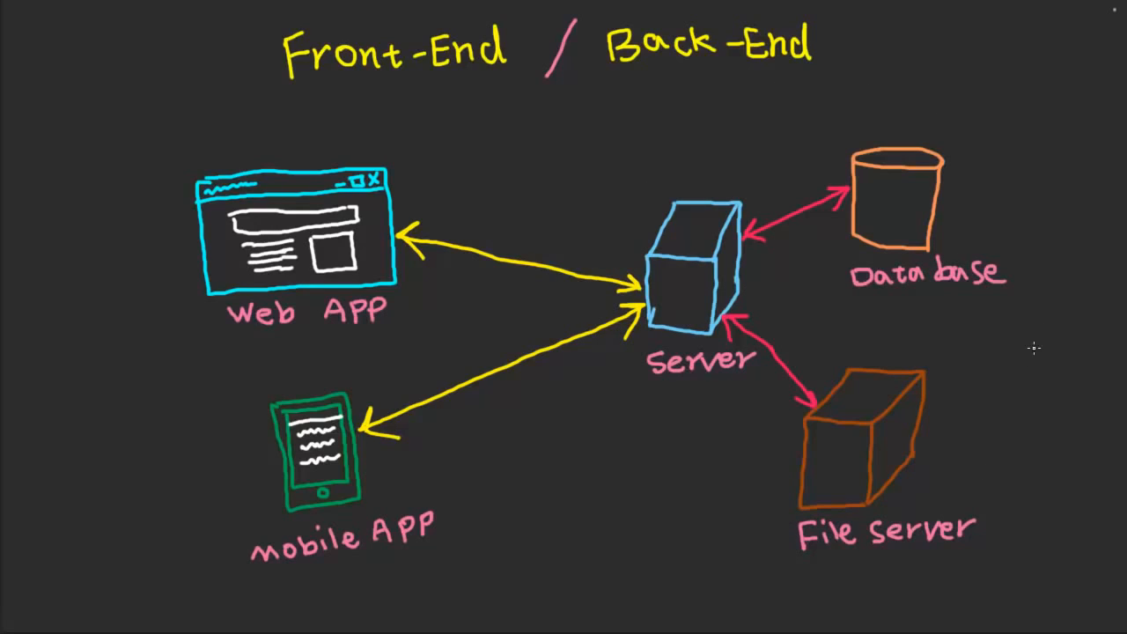
pyautogui.moveTo(578, 250)
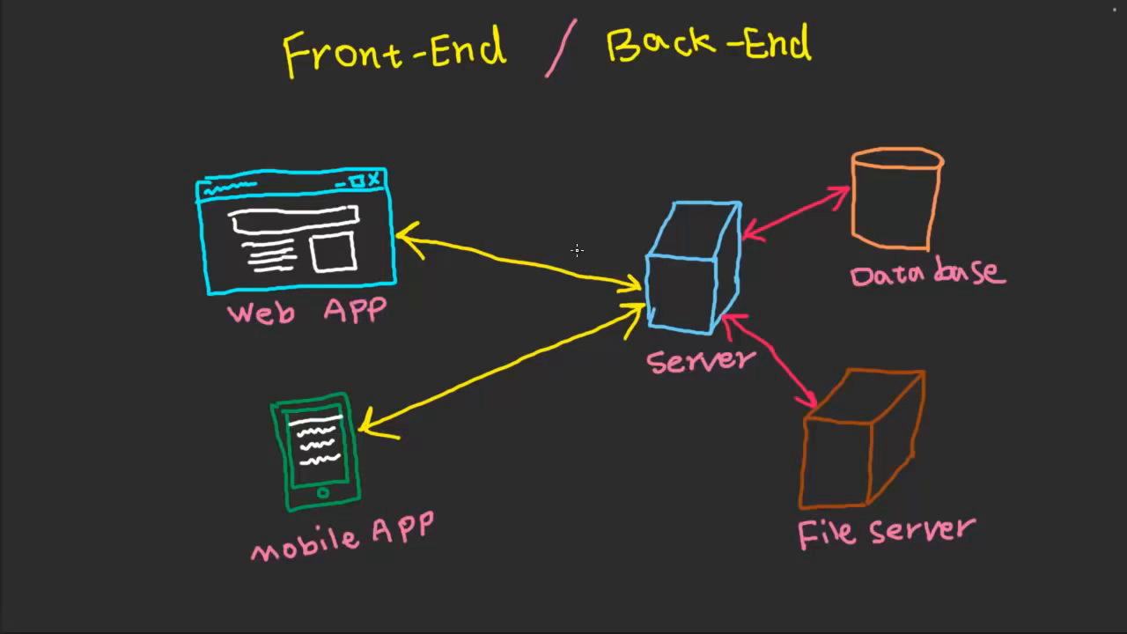
pyautogui.moveTo(544, 174)
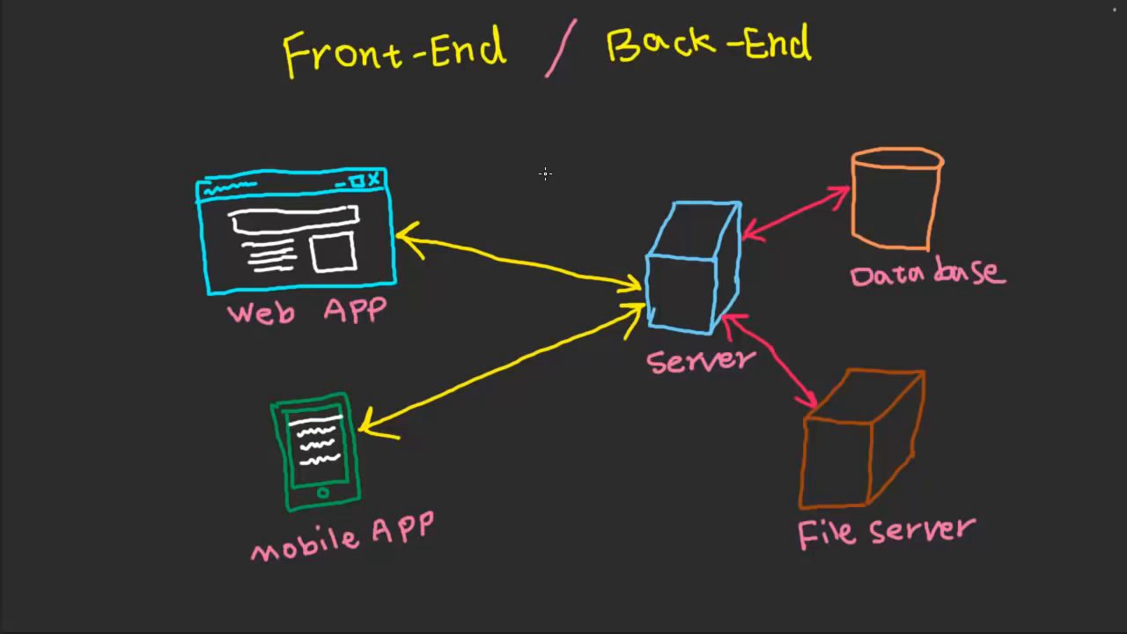
pyautogui.moveTo(532, 169)
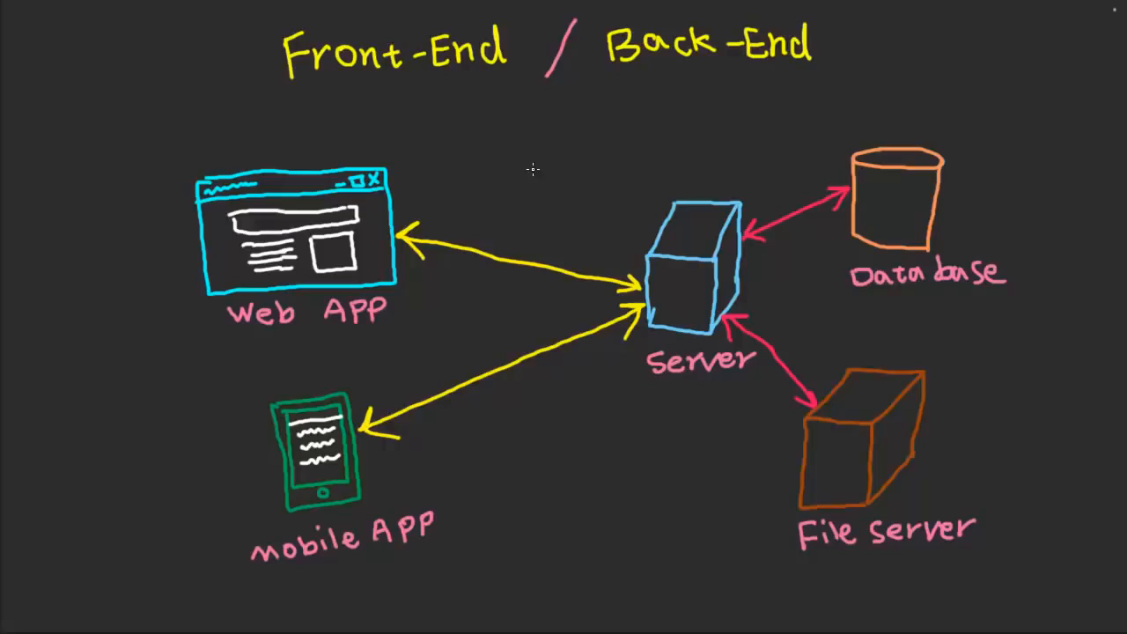
pyautogui.moveTo(525, 198)
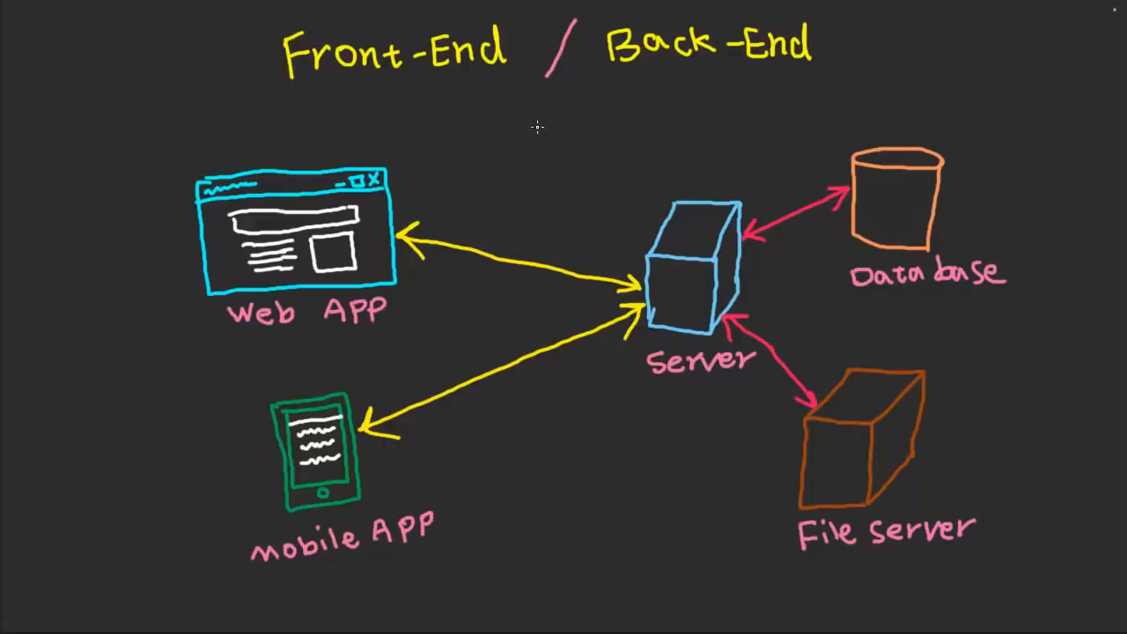
pyautogui.moveTo(537, 120); pyautogui.dragTo(546, 472)
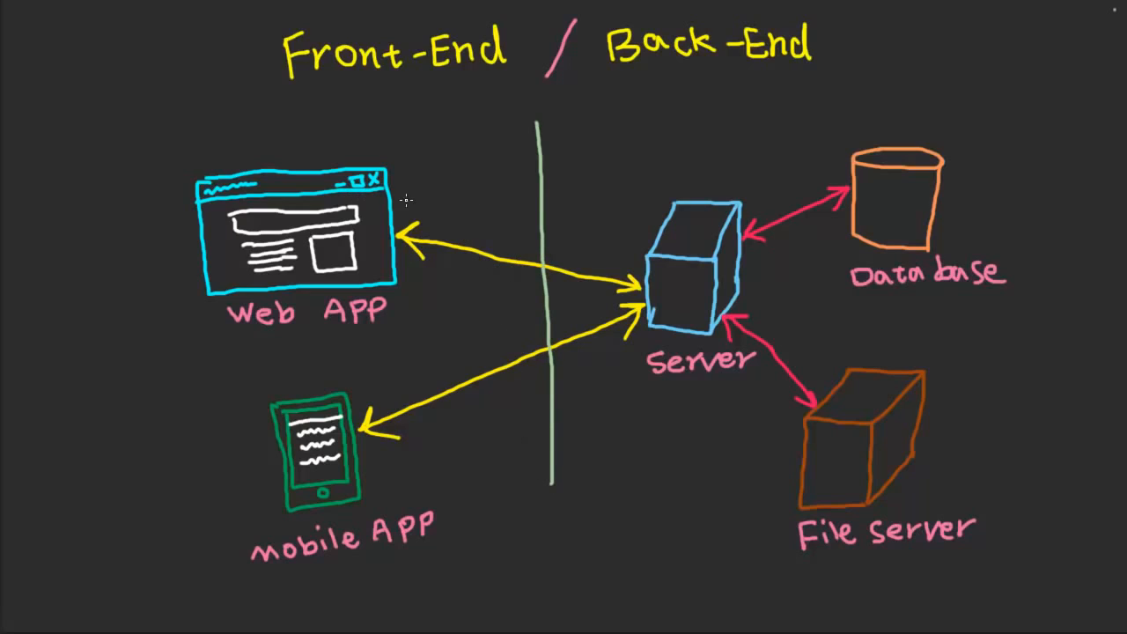
pyautogui.moveTo(338, 254)
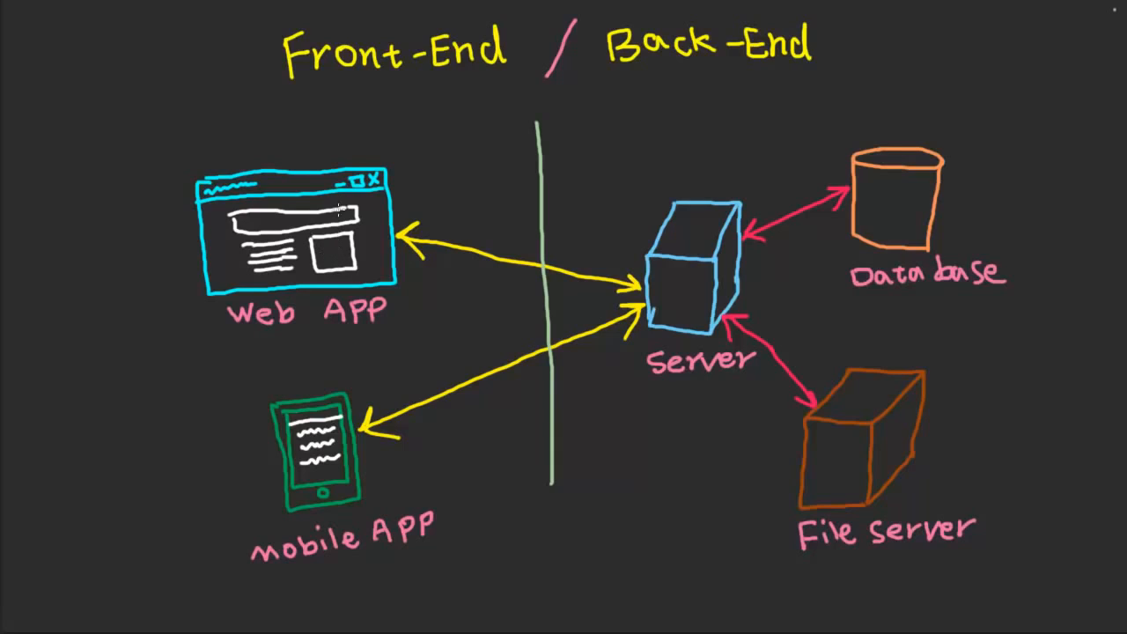
pyautogui.moveTo(290, 132)
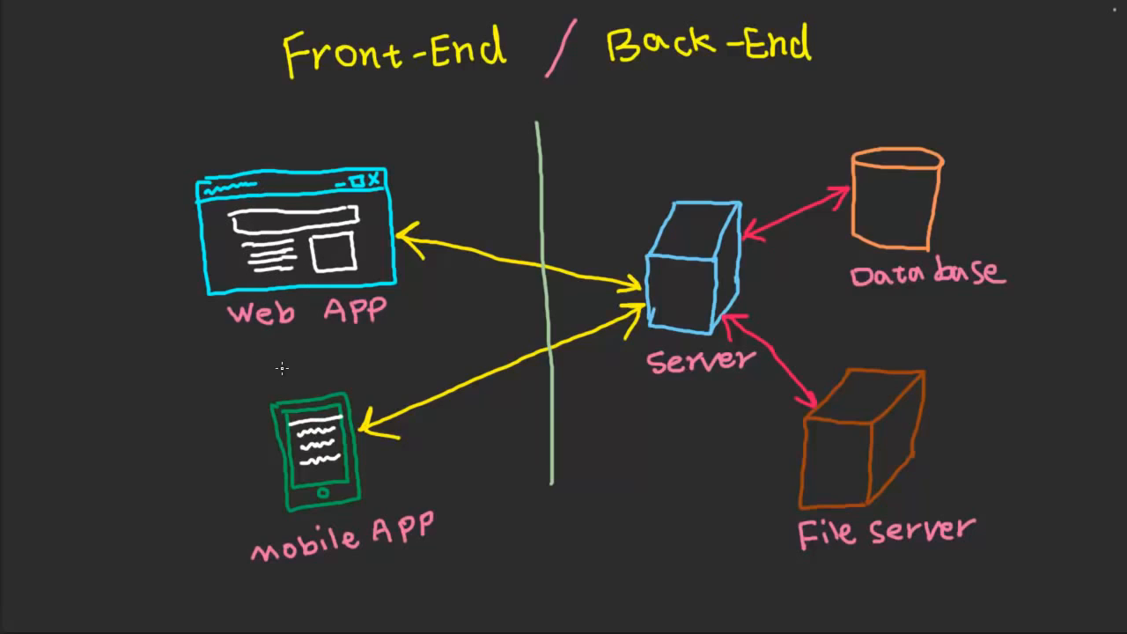
pyautogui.moveTo(384, 82)
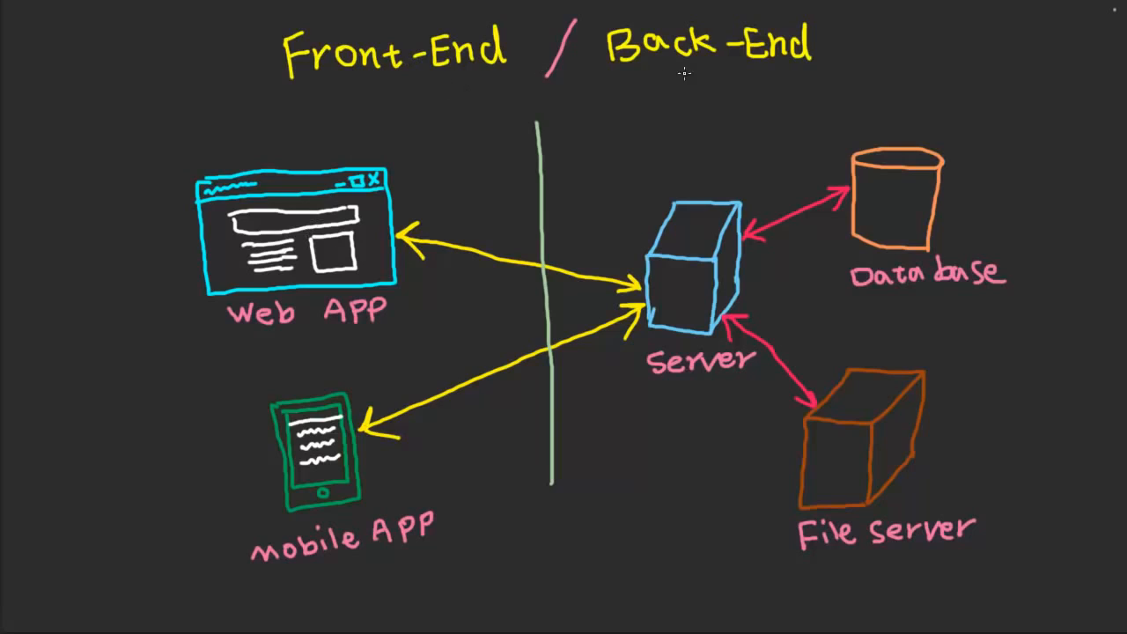
pyautogui.moveTo(792, 310)
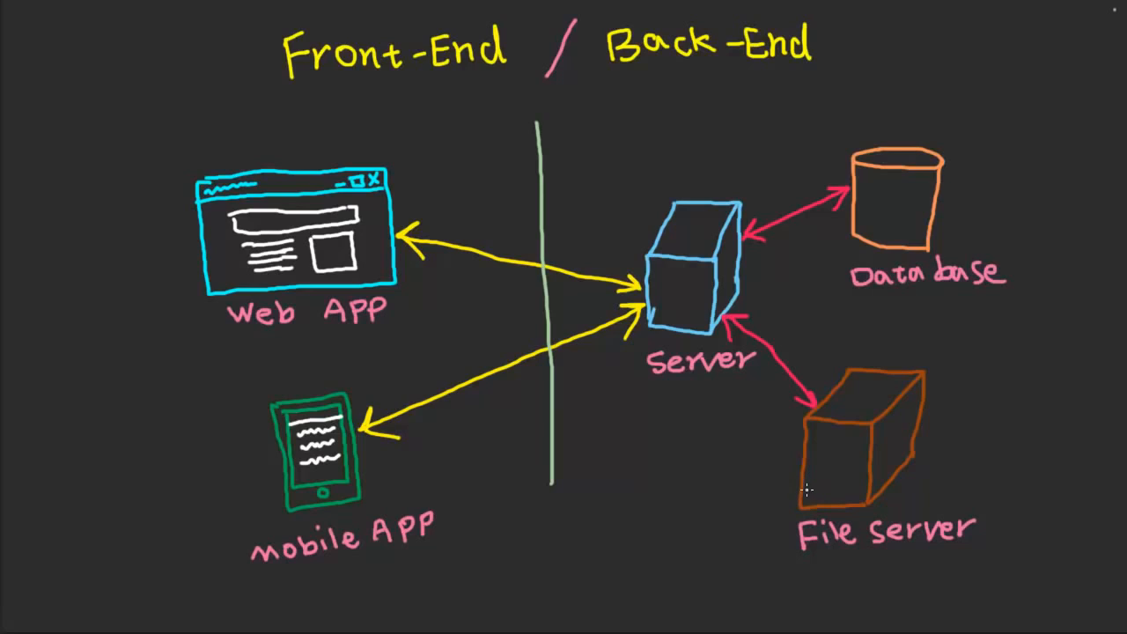
pyautogui.moveTo(913, 201)
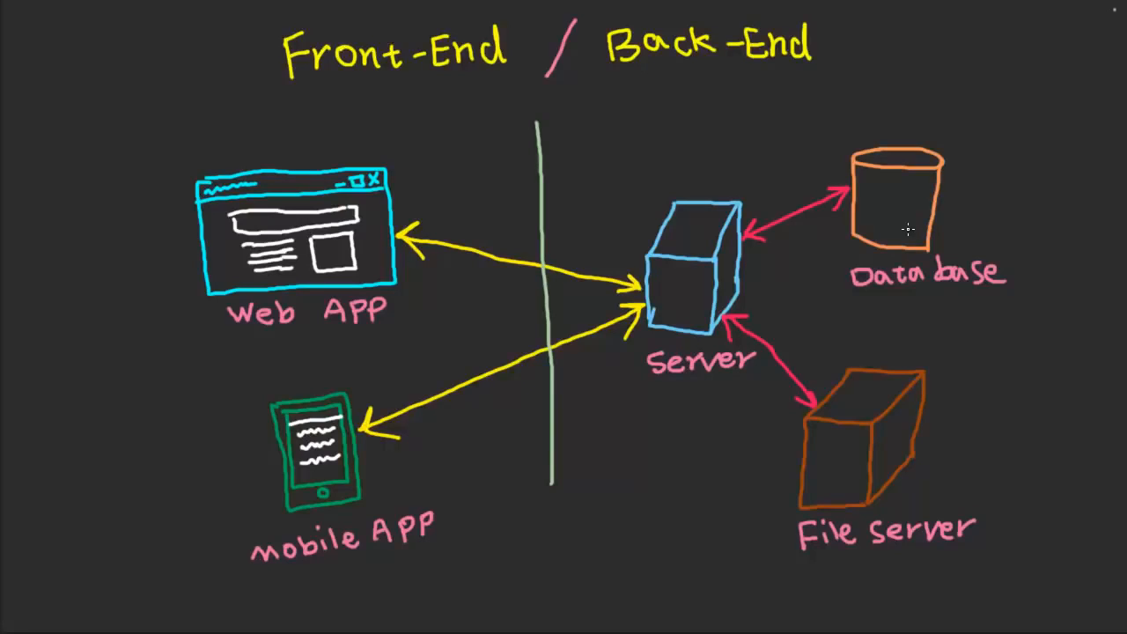
pyautogui.moveTo(937, 174)
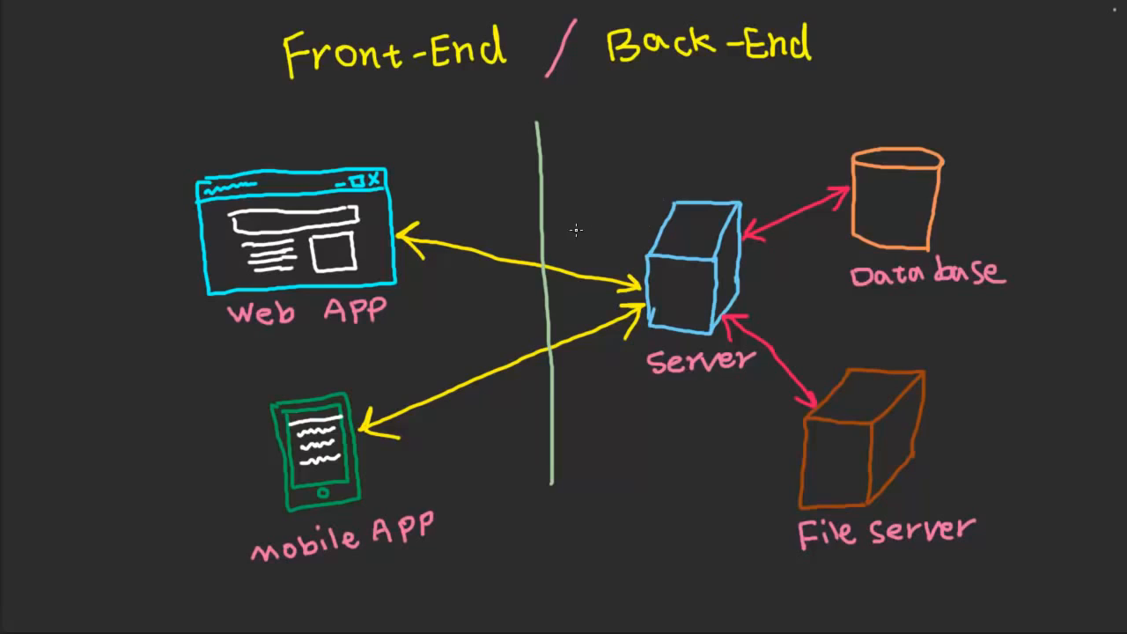
pyautogui.moveTo(723, 89)
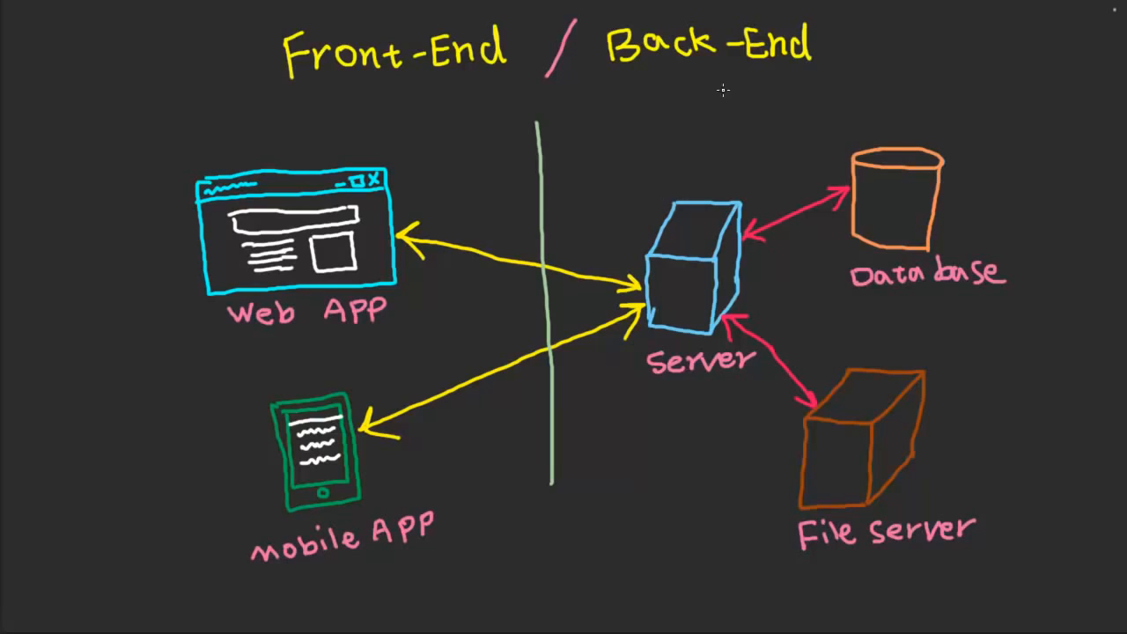
pyautogui.moveTo(673, 243)
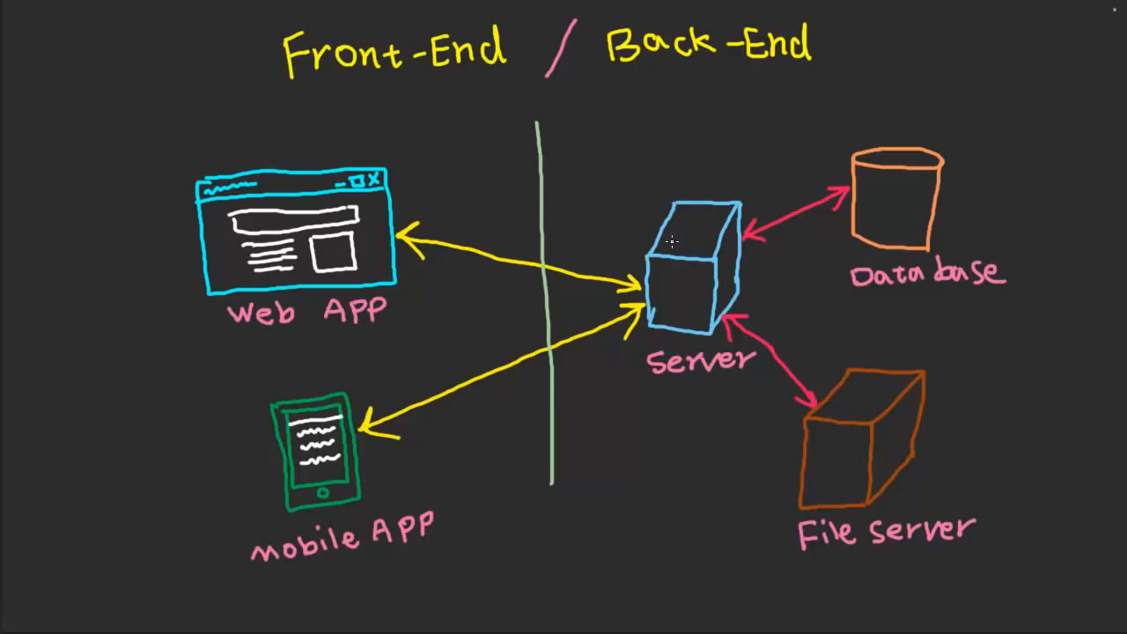
pyautogui.moveTo(708, 268)
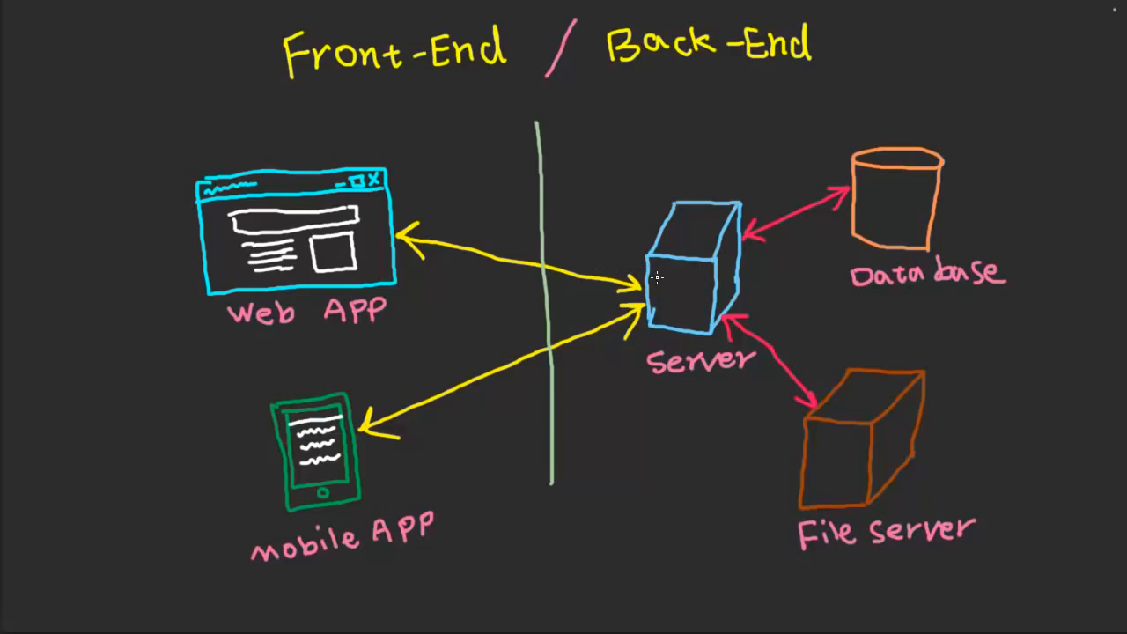
pyautogui.moveTo(694, 335)
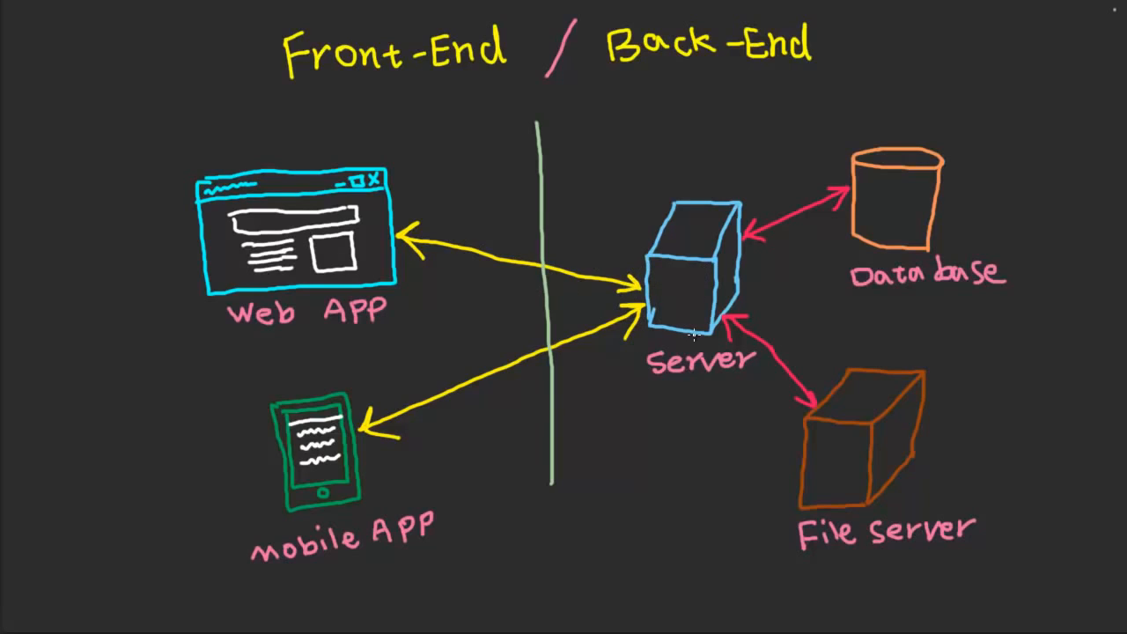
pyautogui.moveTo(666, 280)
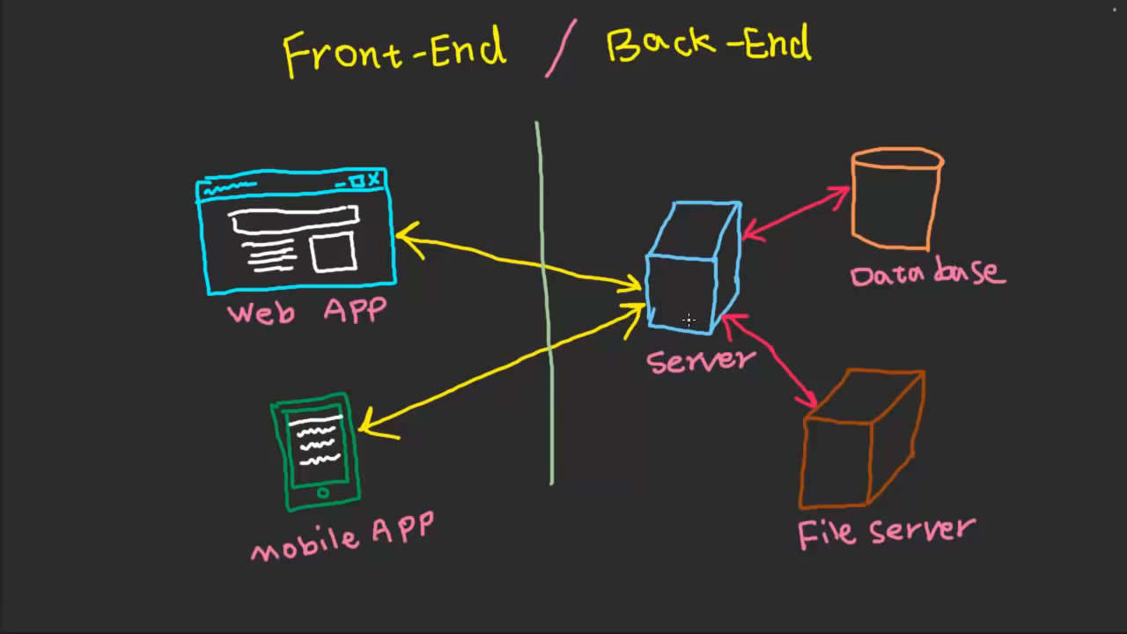
pyautogui.moveTo(983, 236)
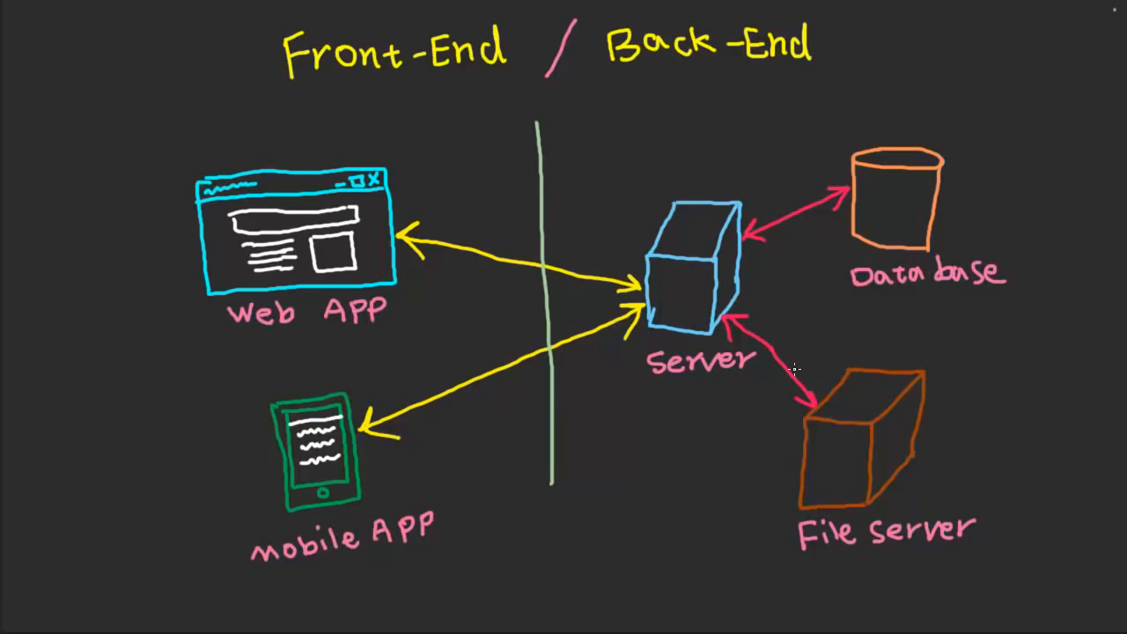
pyautogui.moveTo(447, 467)
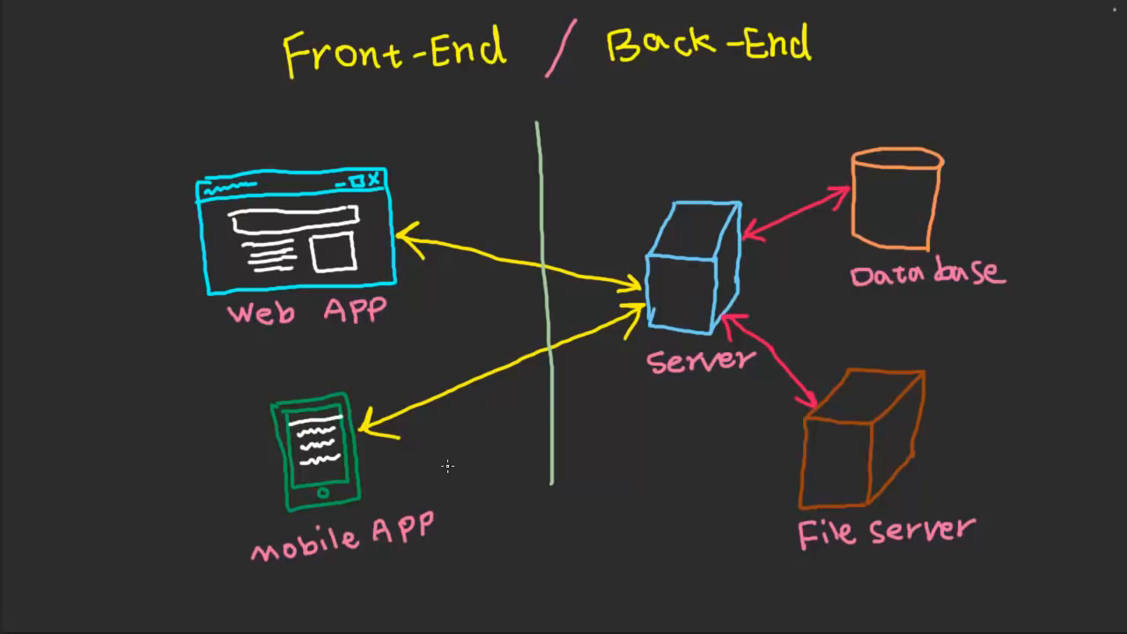
pyautogui.moveTo(828, 310)
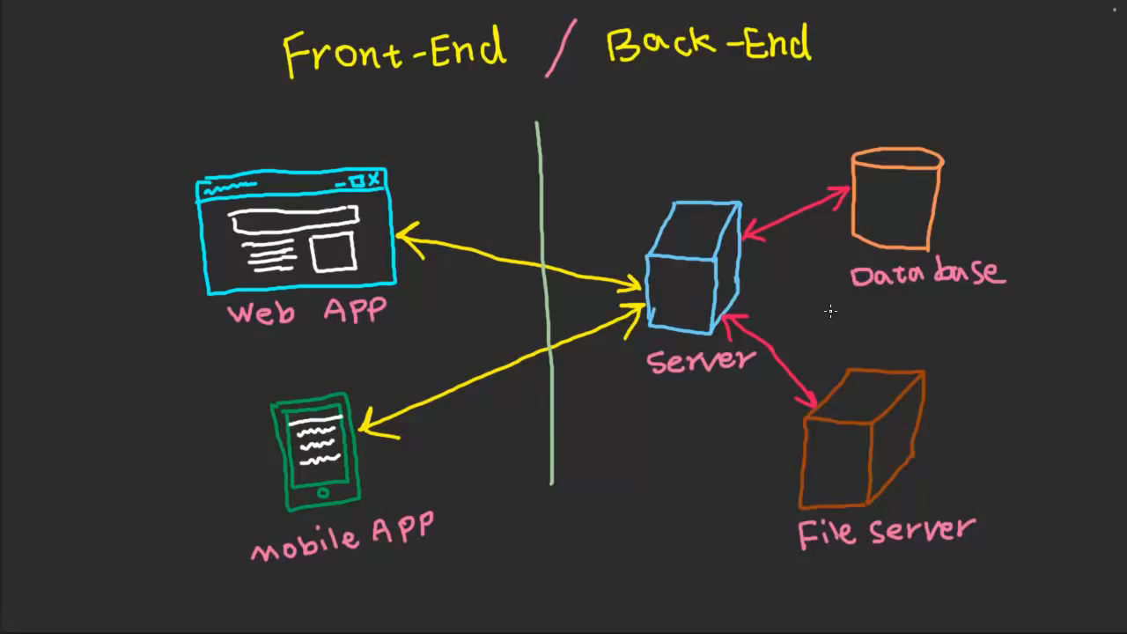
pyautogui.moveTo(500, 134)
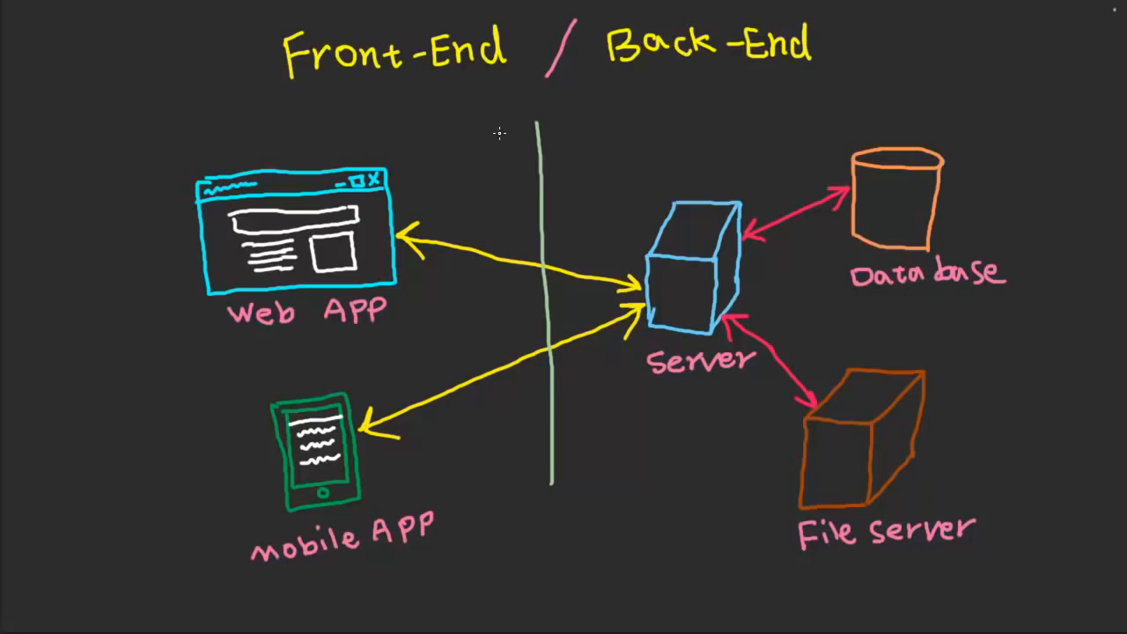
pyautogui.moveTo(539, 142)
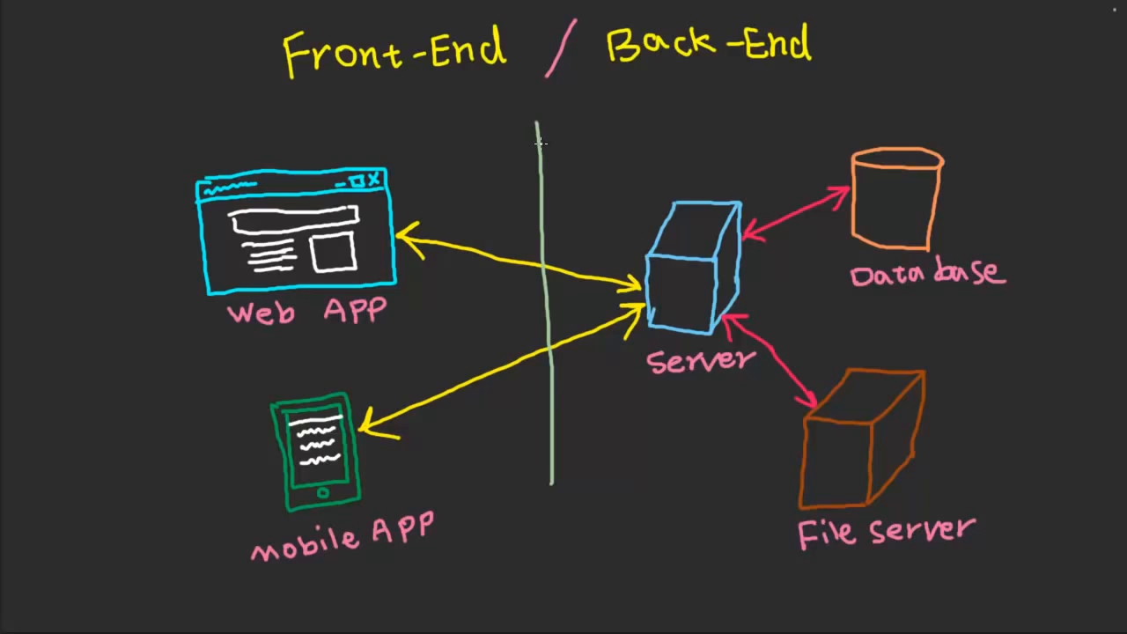
pyautogui.moveTo(602, 145)
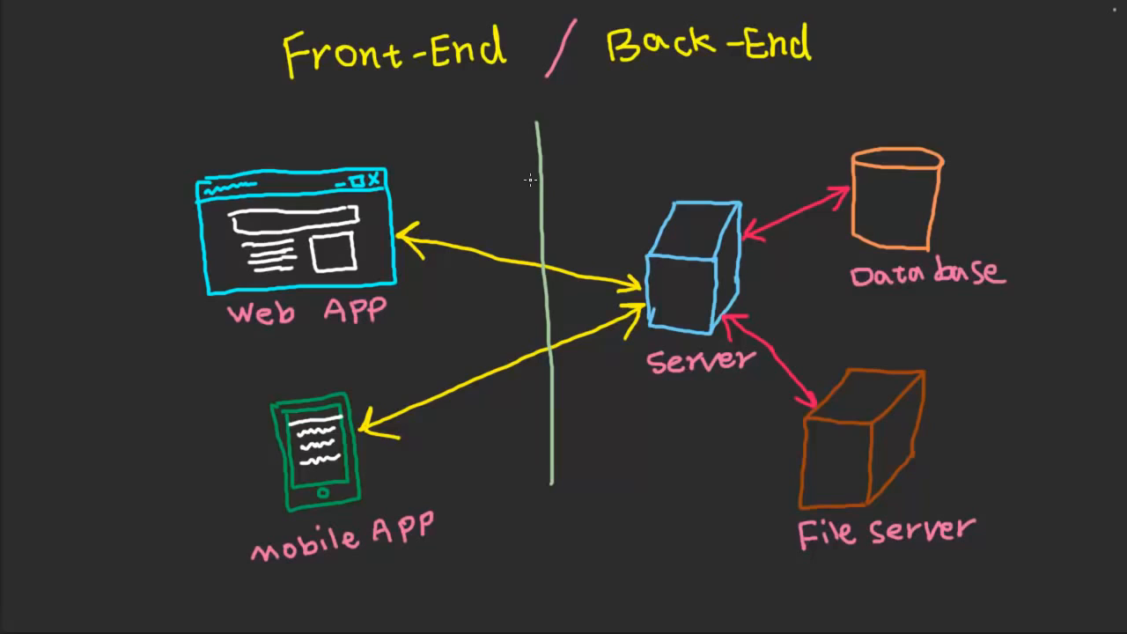
pyautogui.moveTo(537, 187)
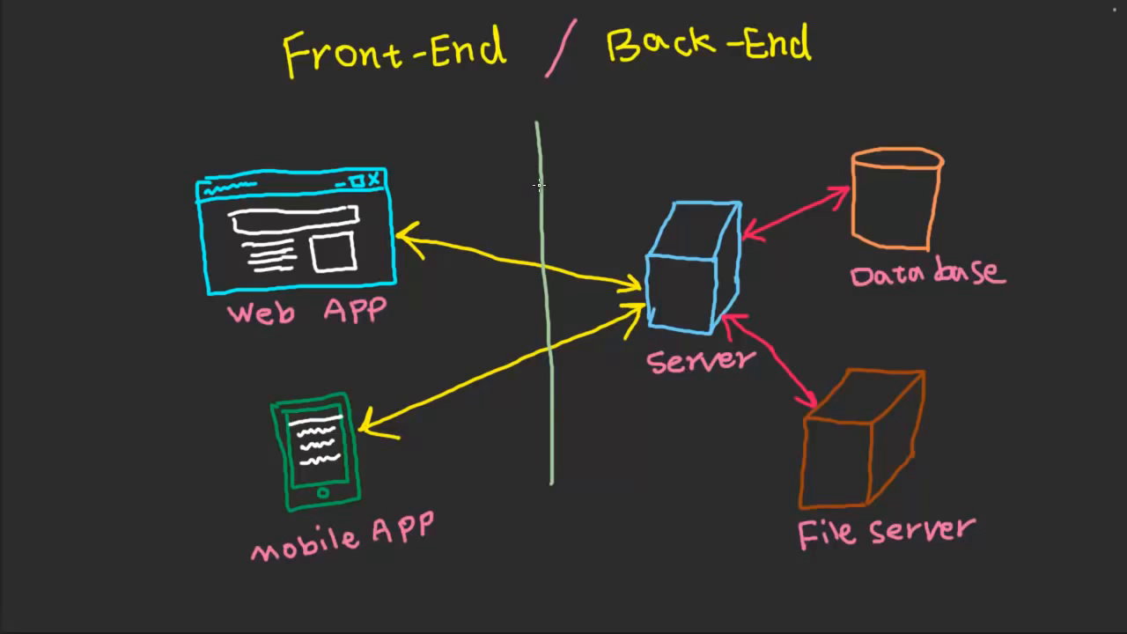
pyautogui.moveTo(192, 254)
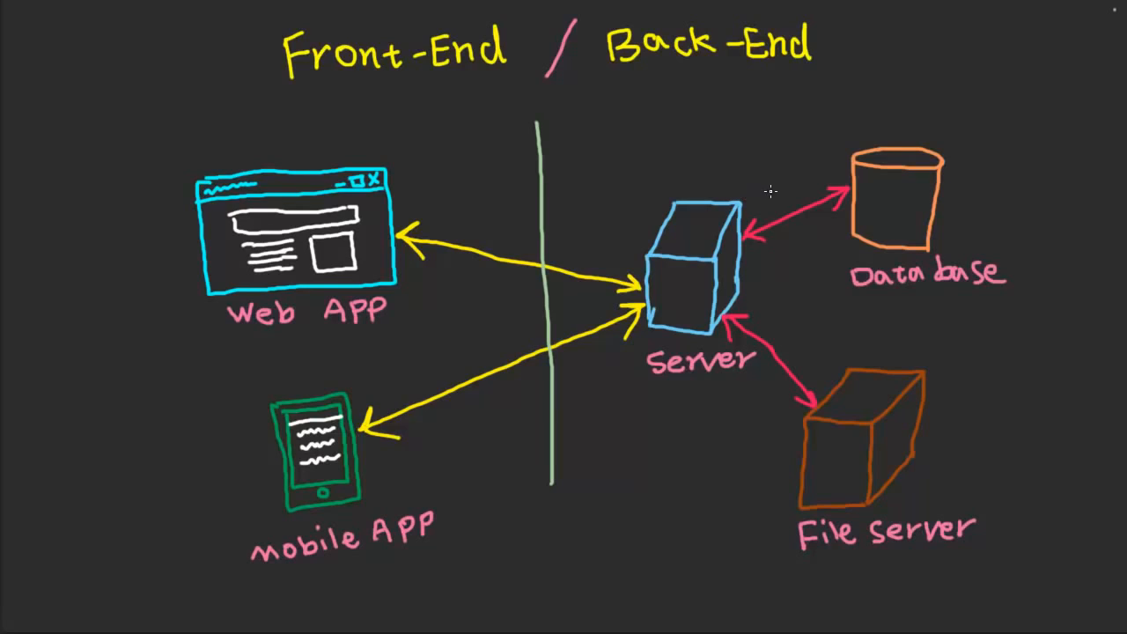
pyautogui.moveTo(802, 162)
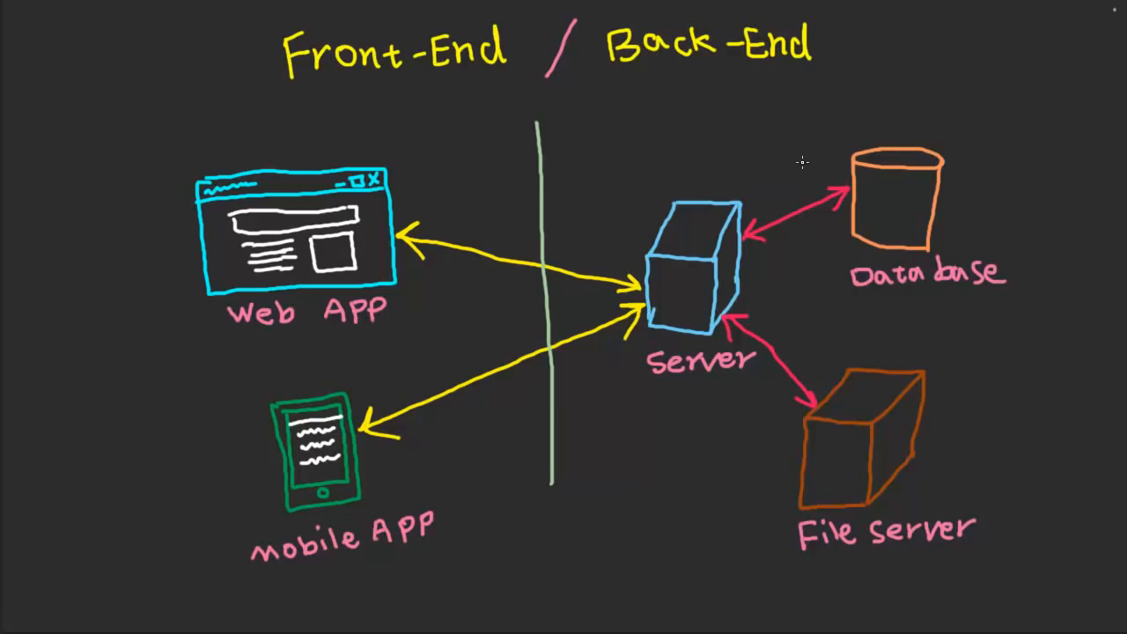
pyautogui.moveTo(673, 159)
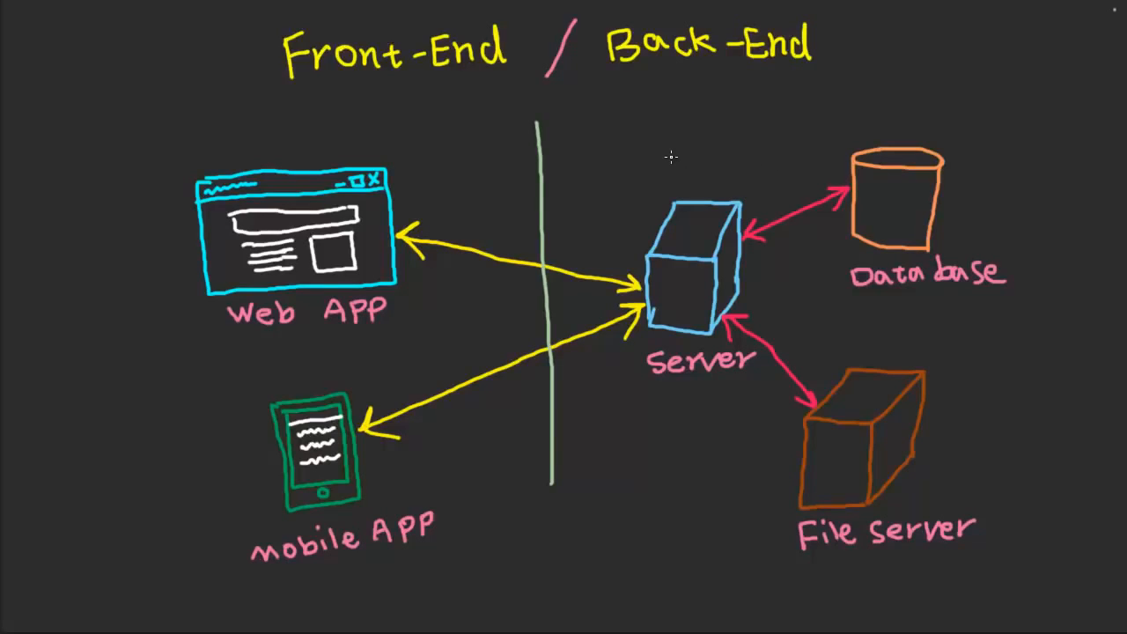
pyautogui.moveTo(784, 162)
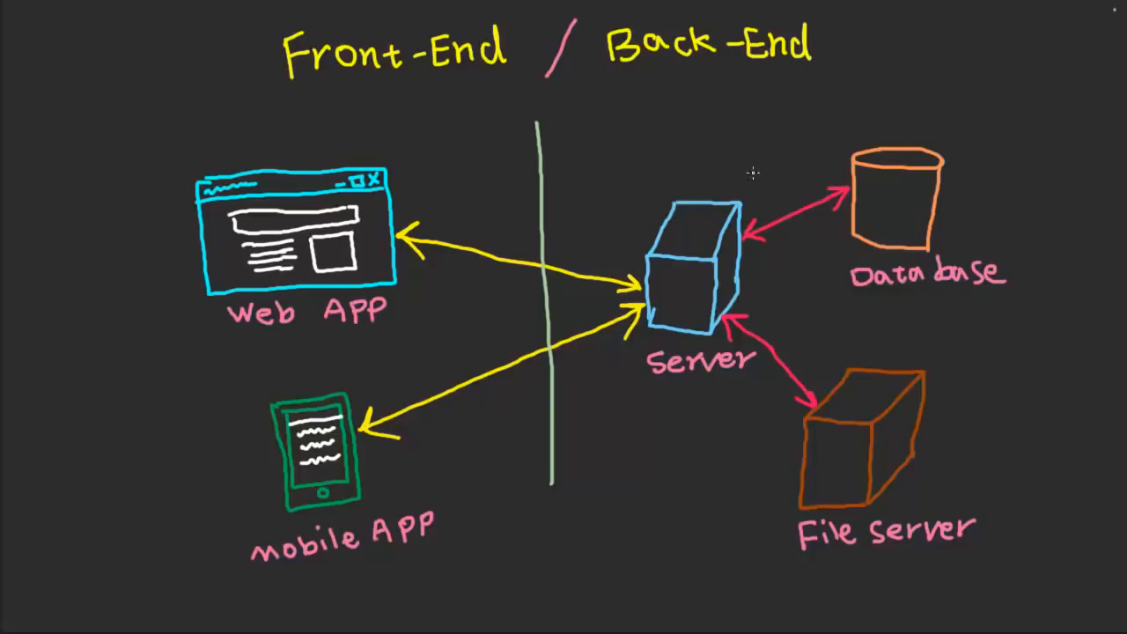
pyautogui.moveTo(802, 176)
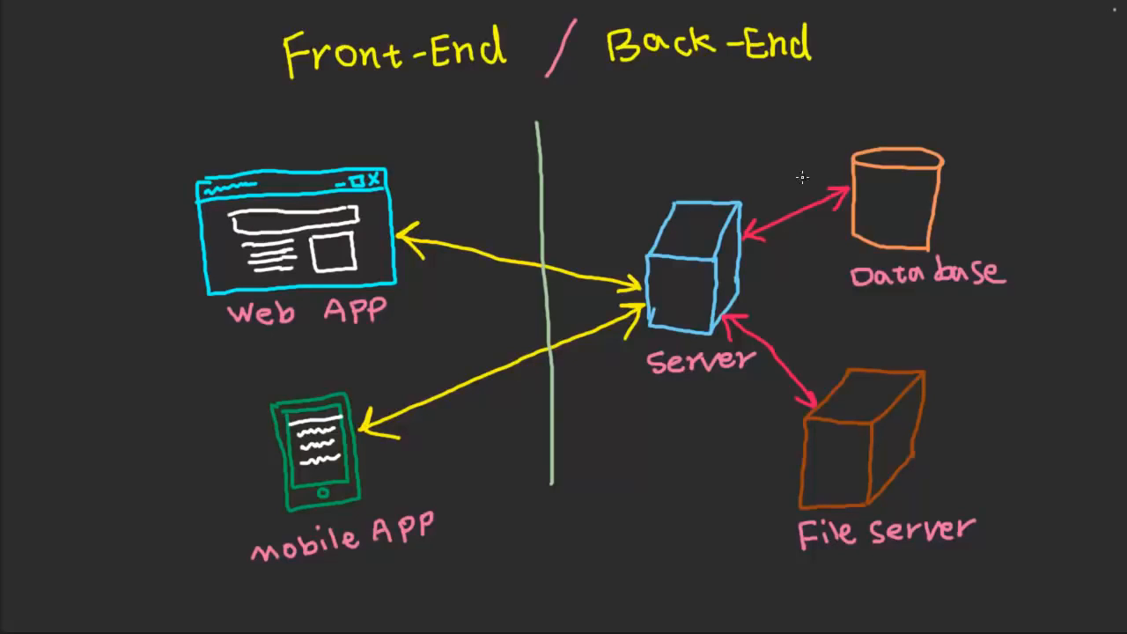
pyautogui.moveTo(771, 169)
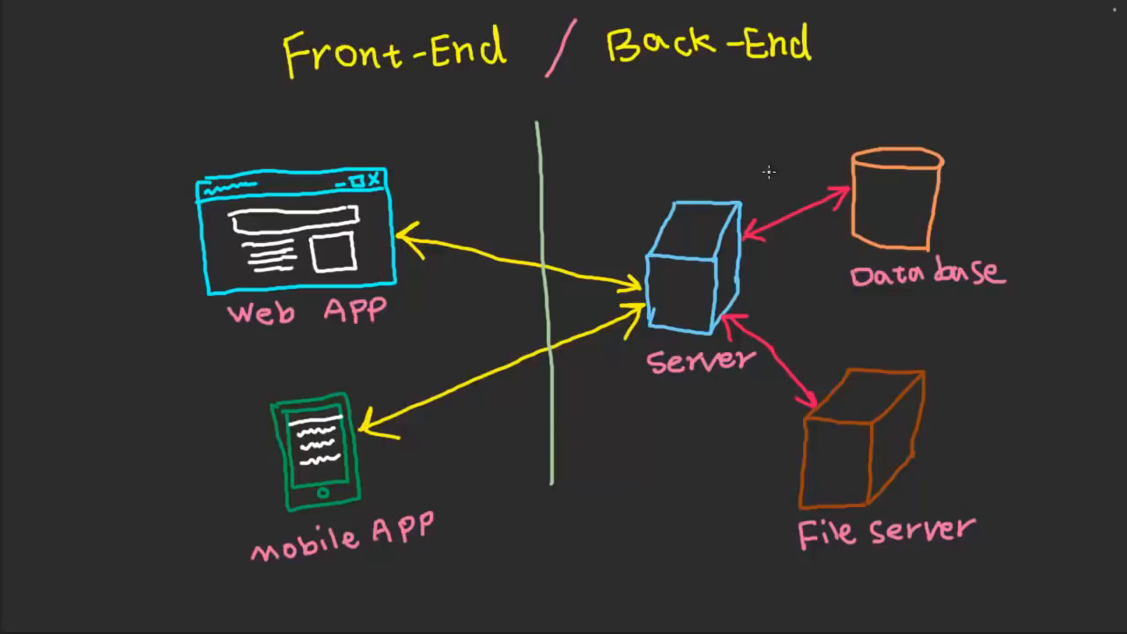
pyautogui.moveTo(730, 182)
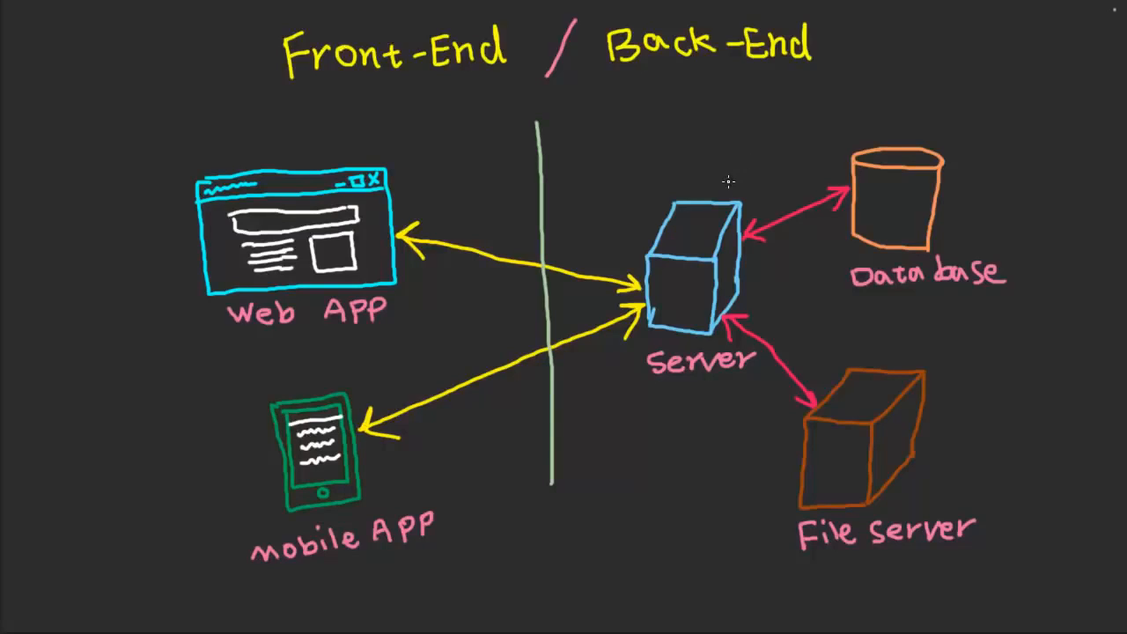